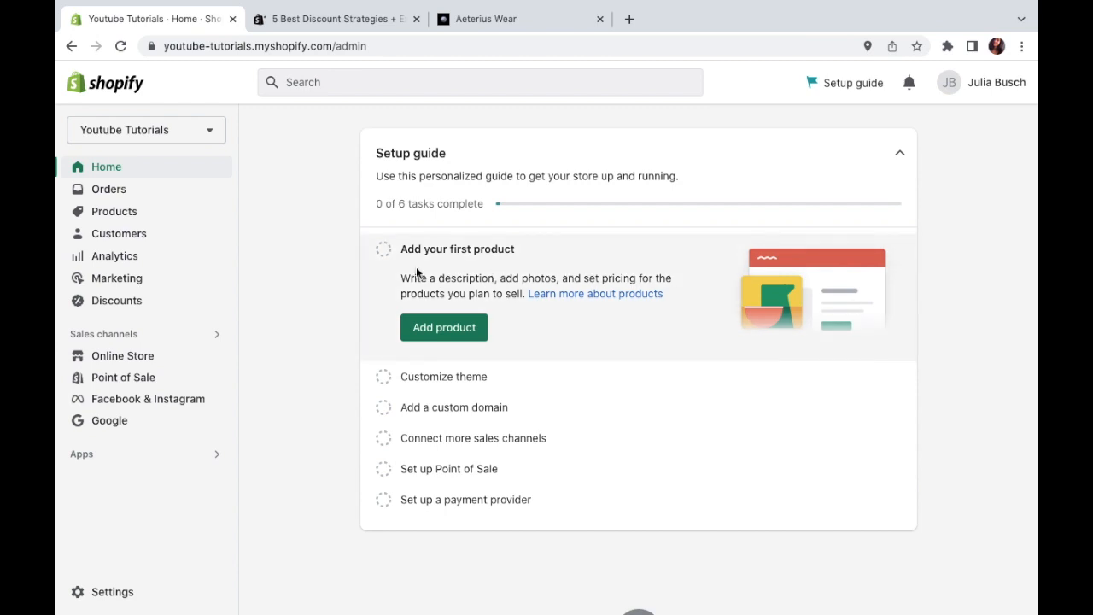
Go to the Discounts section from the Shopify admin sidebar.
left_click(116, 301)
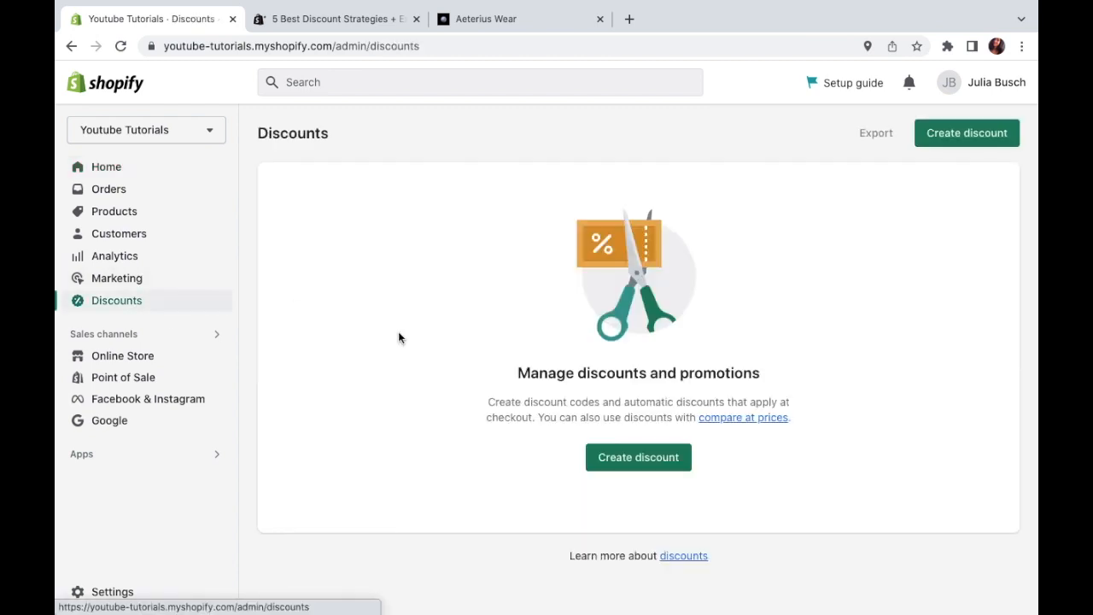
mouse_move(638, 458)
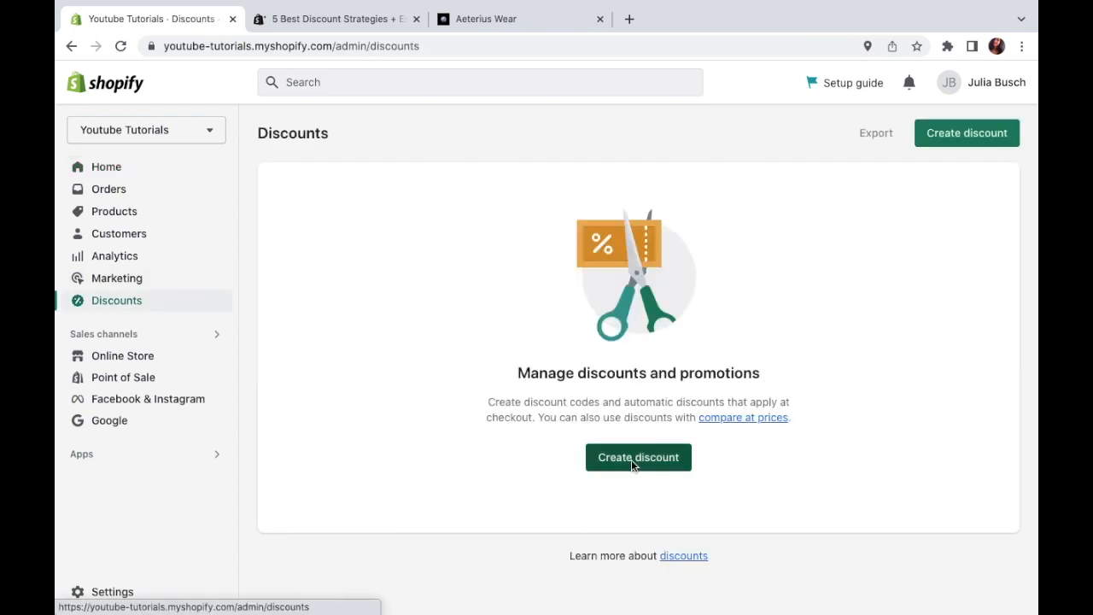
Start creating a new discount to bring up the discount-type chooser.
left_click(638, 458)
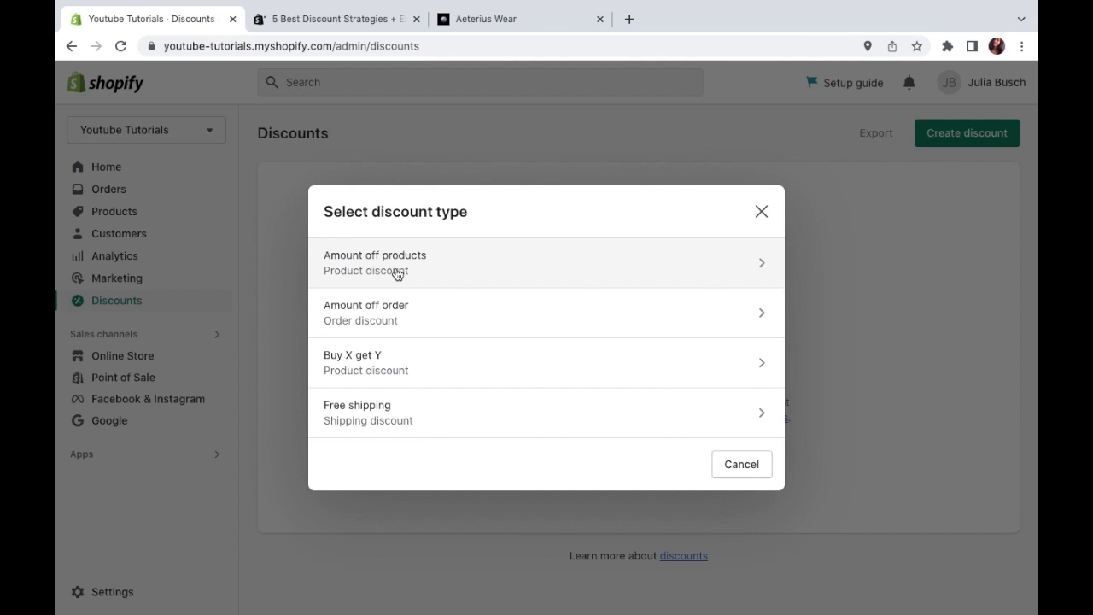
mouse_move(412, 311)
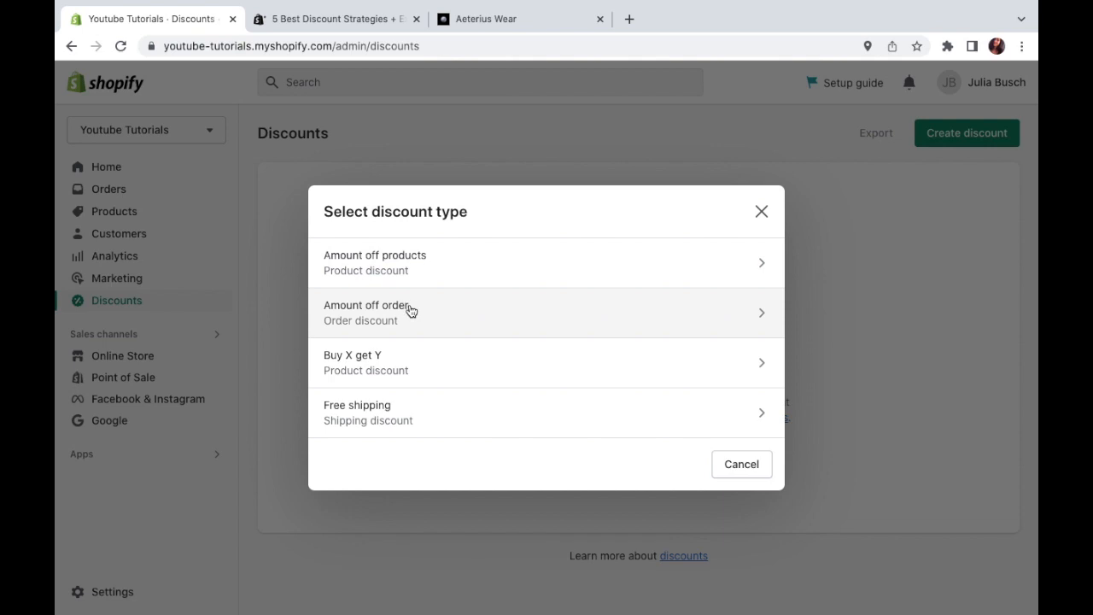
mouse_move(424, 379)
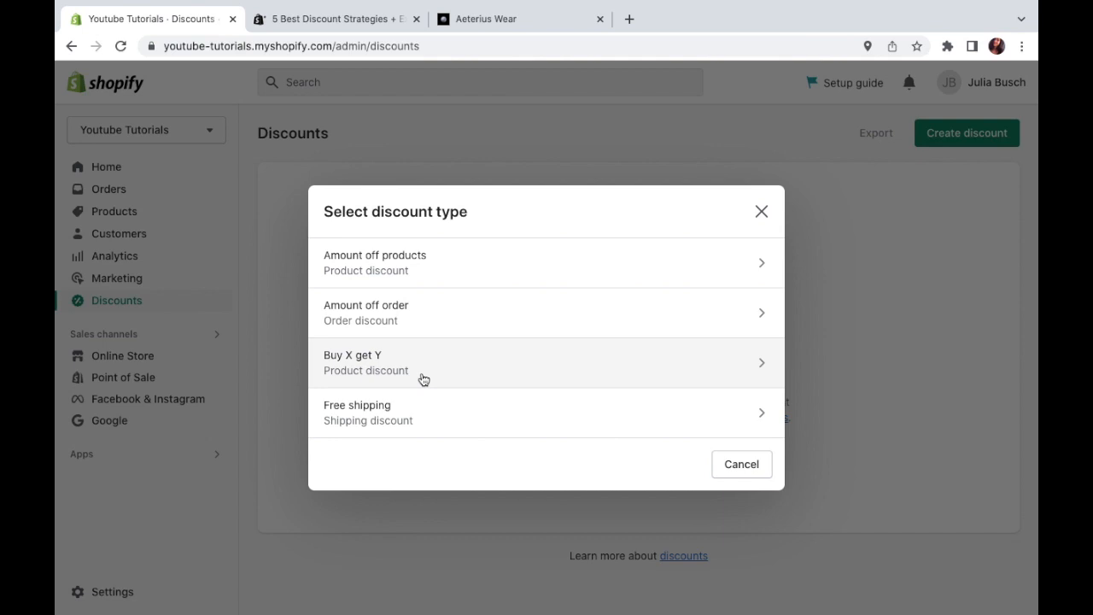
mouse_move(425, 403)
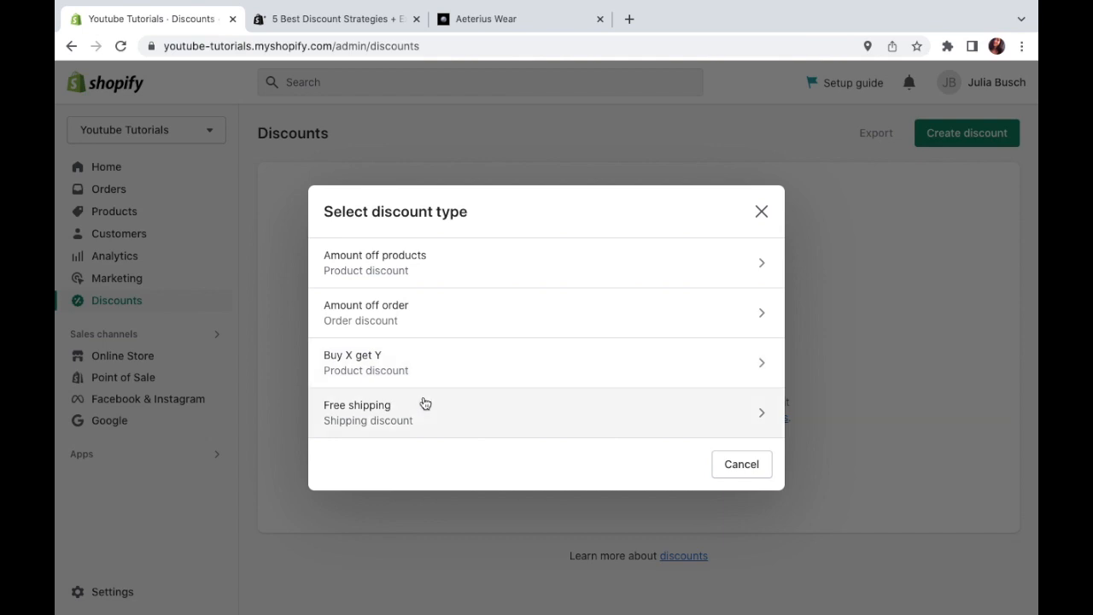
mouse_move(430, 415)
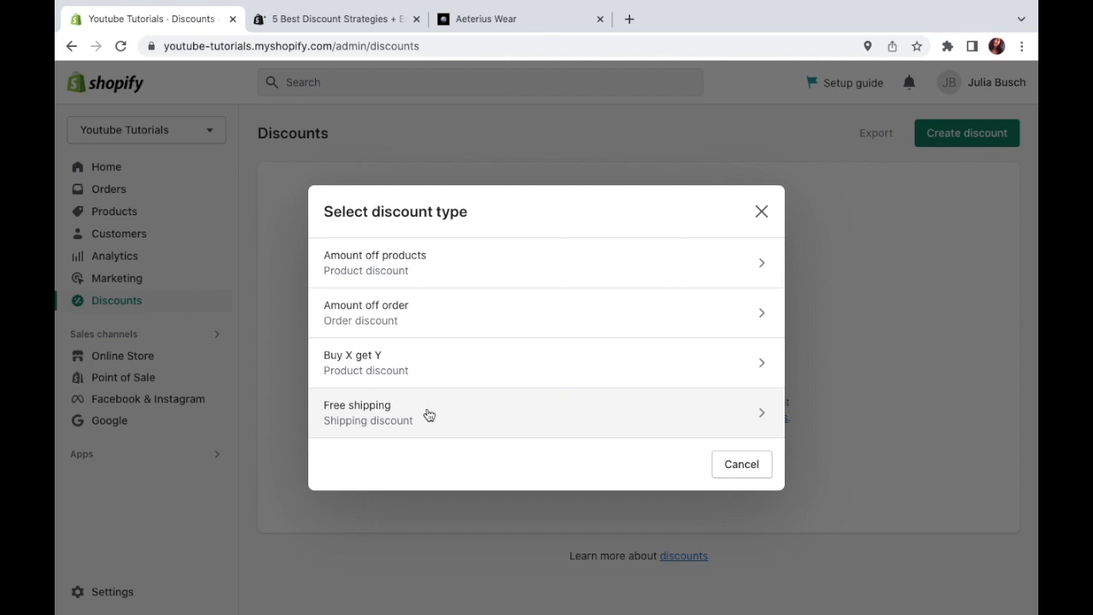
mouse_move(396, 311)
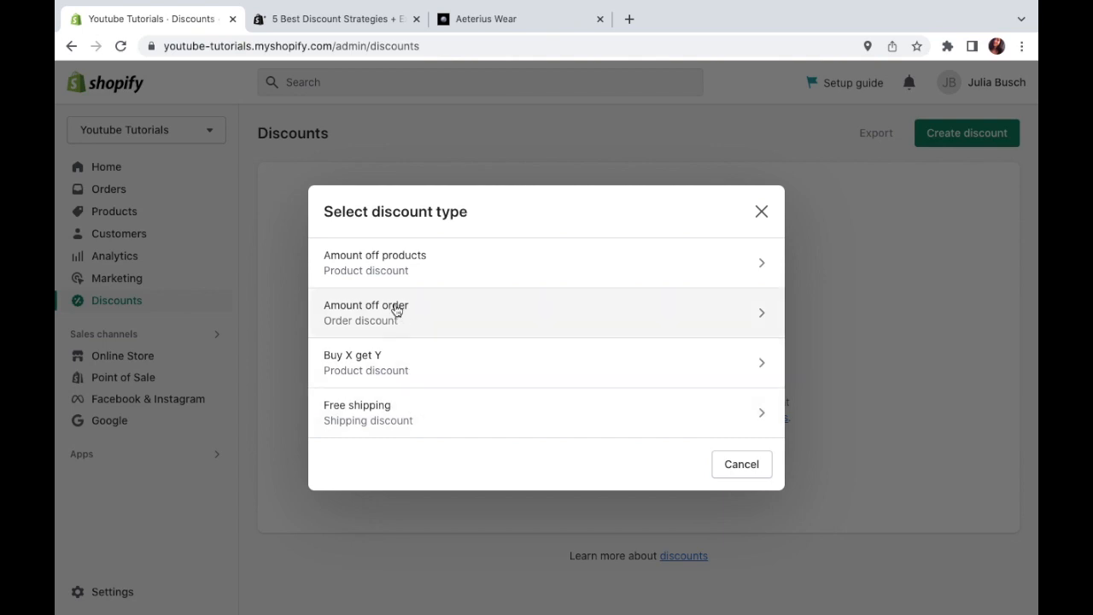
mouse_move(396, 311)
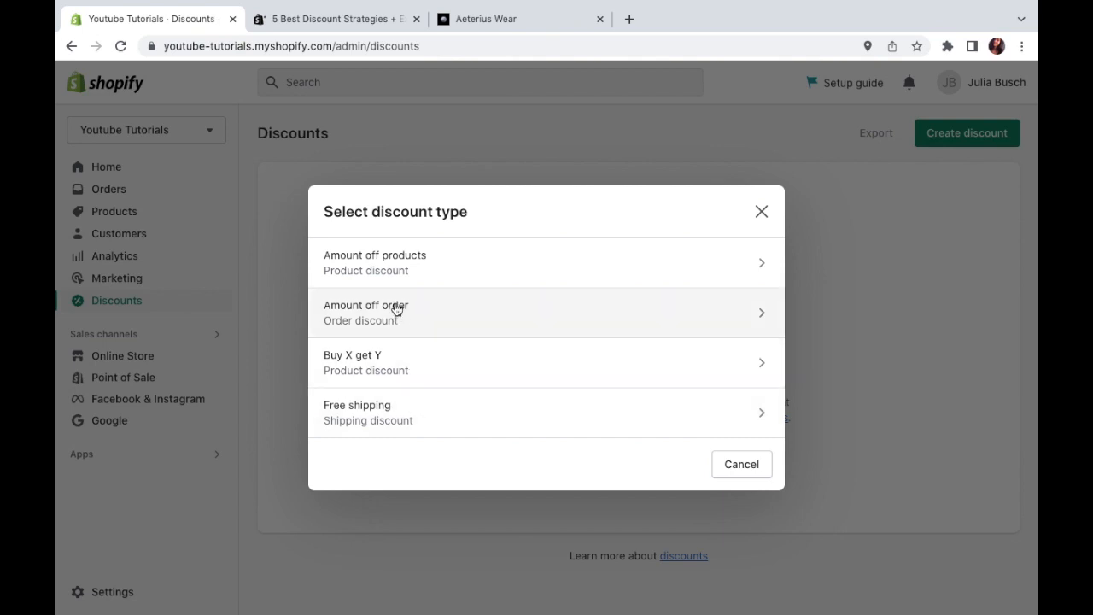
Choose Amount off order as a discount code and enter the code WELCOME10.
left_click(365, 313)
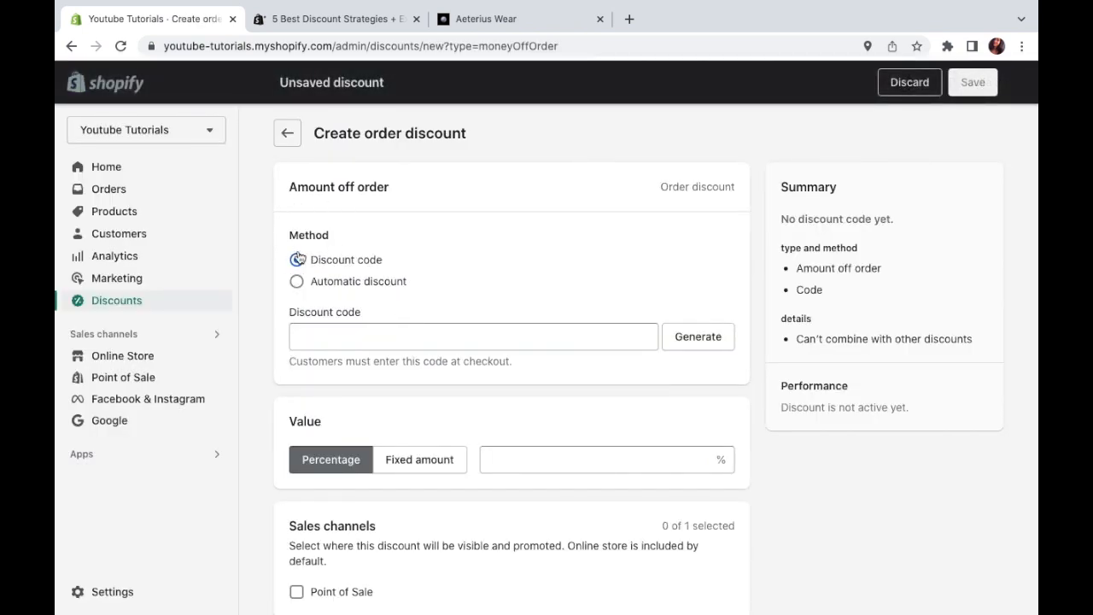
left_click(297, 259)
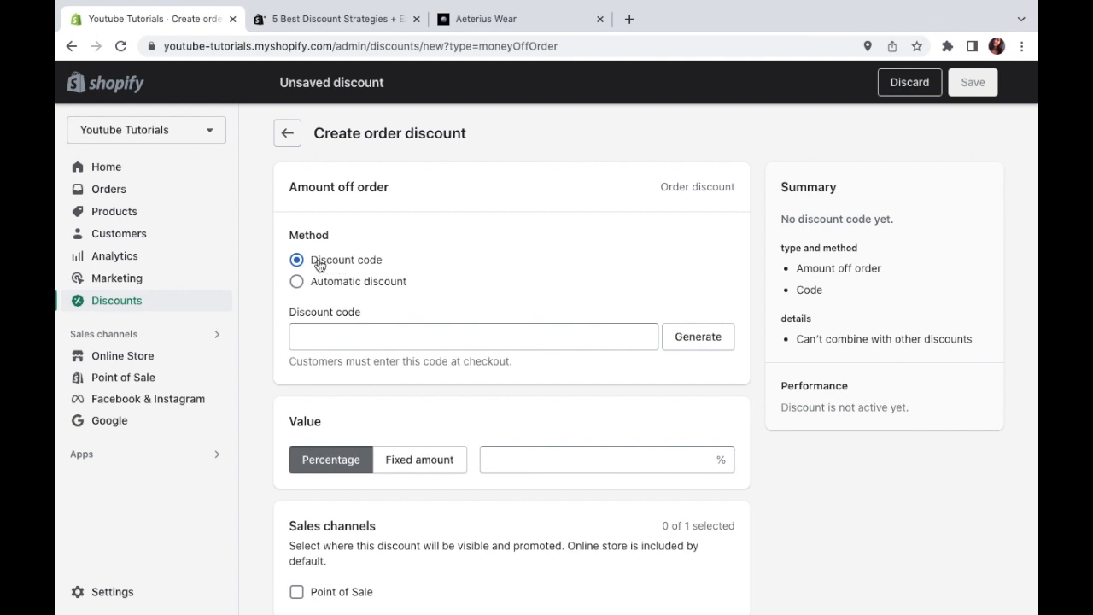
mouse_move(349, 263)
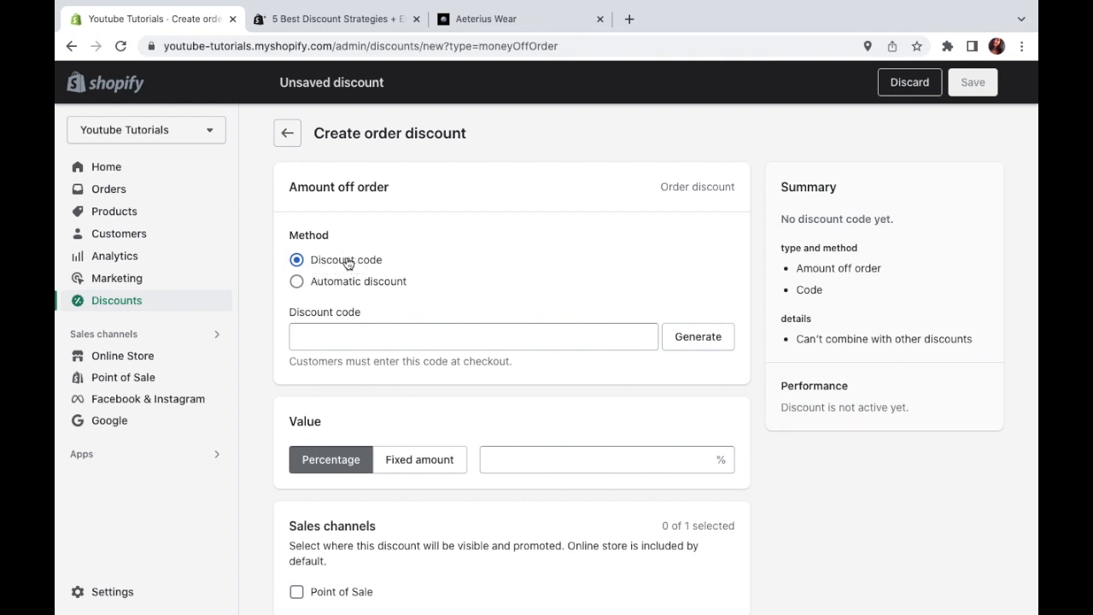
scroll("down", 3)
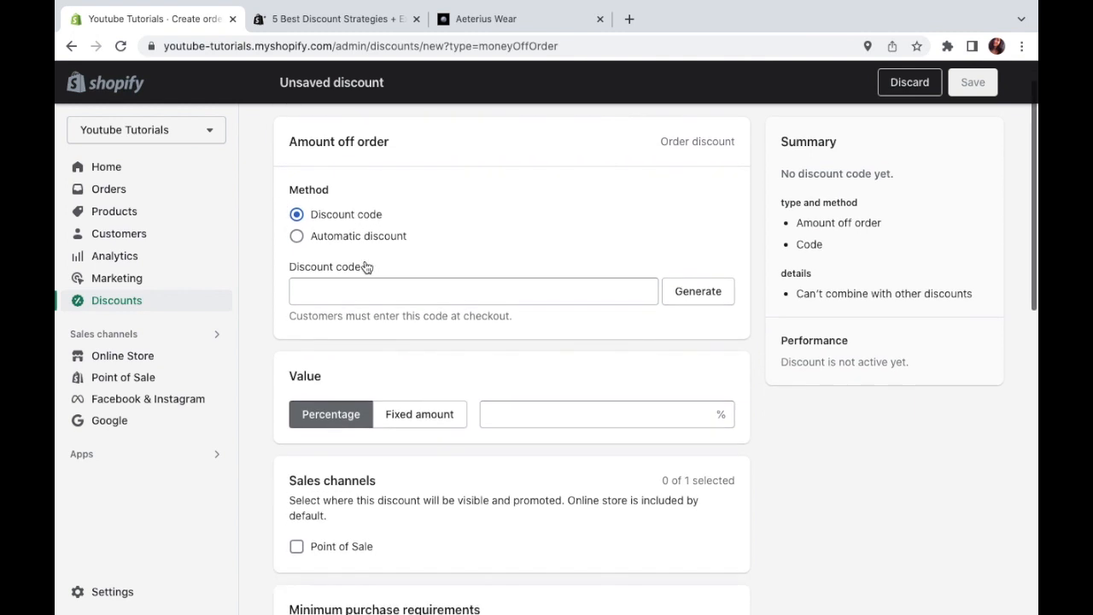
left_click(471, 291)
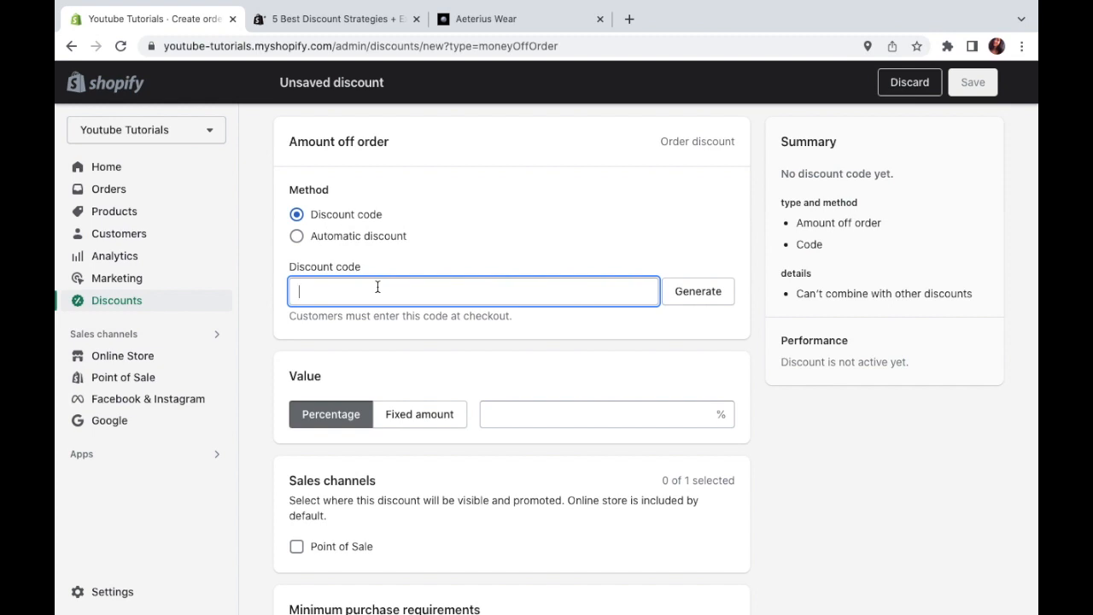
type("WELCOME10")
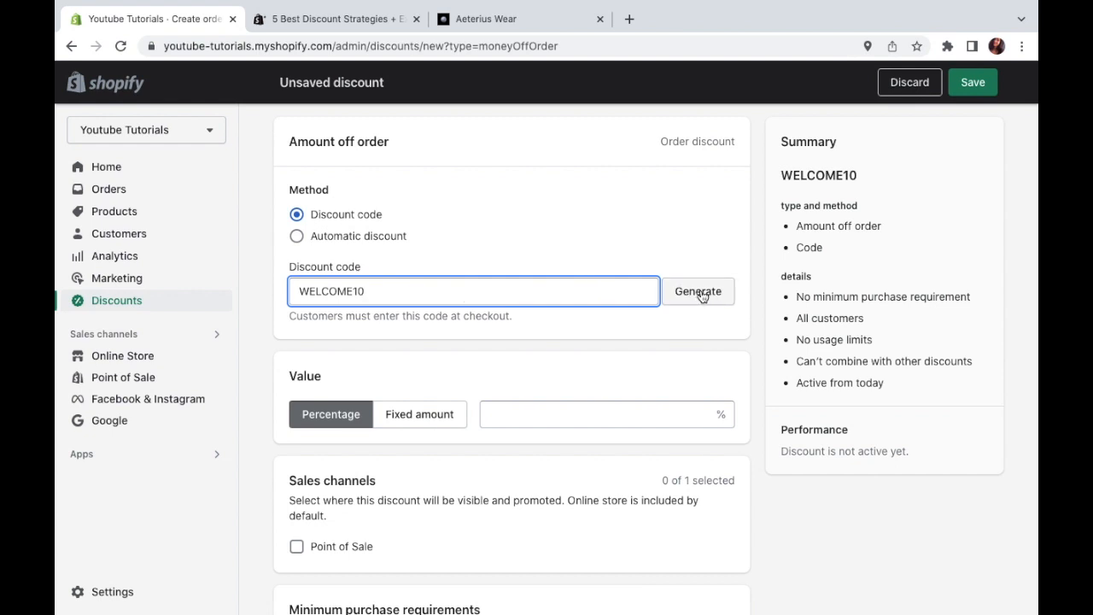
left_click(697, 290)
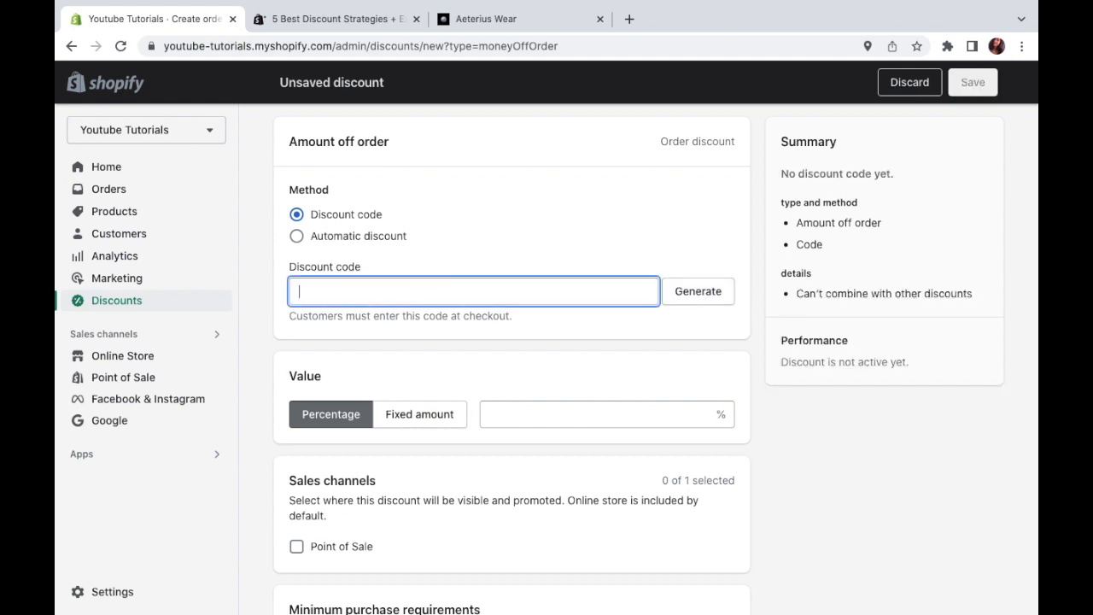
type("WELCOME10")
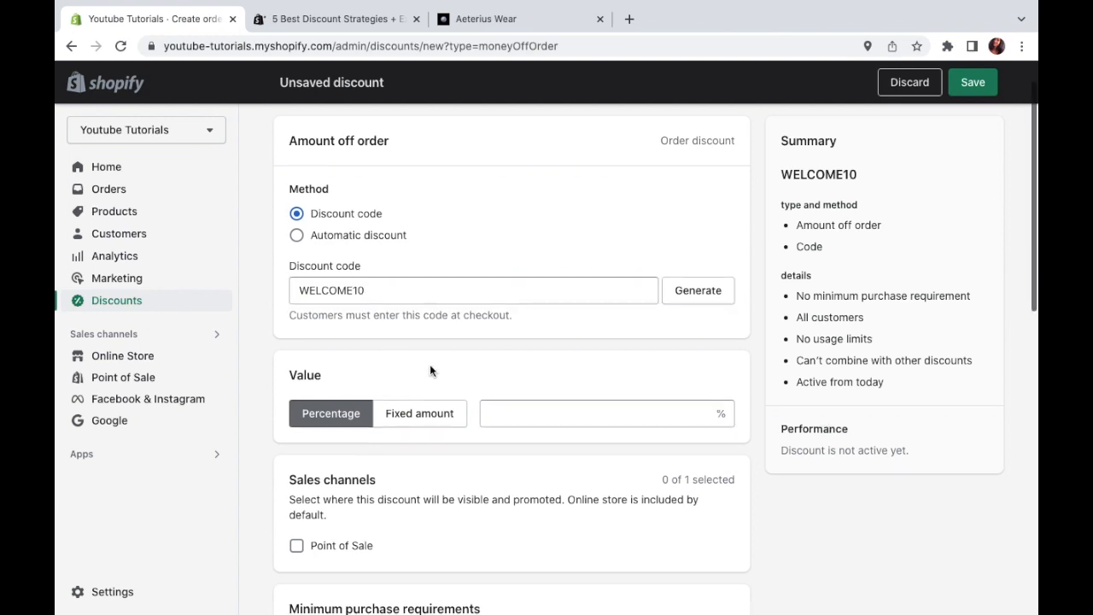
Set the discount value to 10 percent off, after briefly trying a fixed dollar amount.
scroll("down", 3)
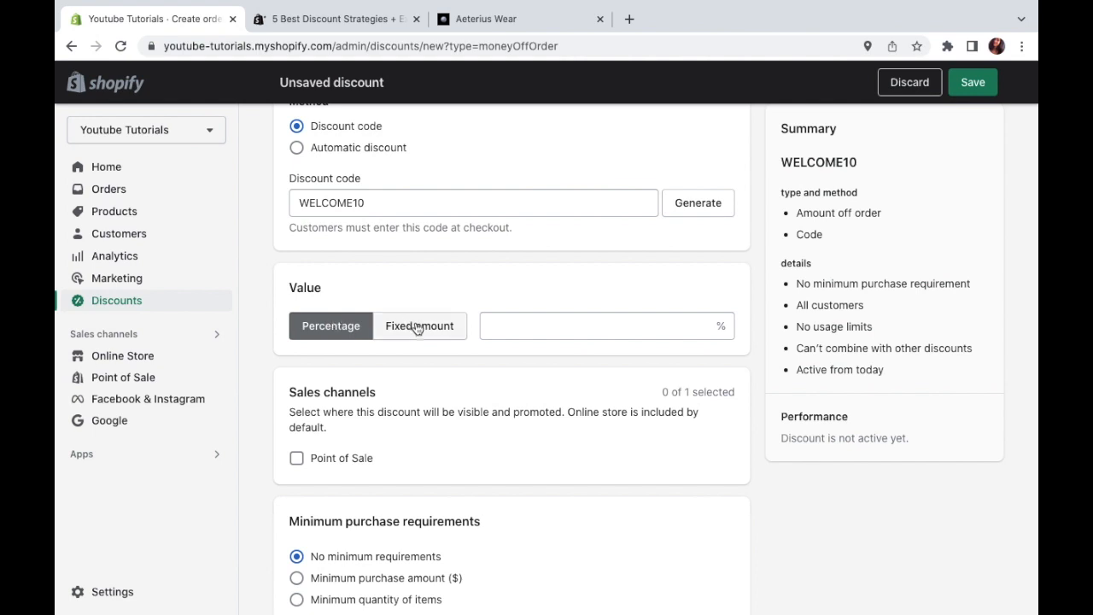
left_click(607, 325)
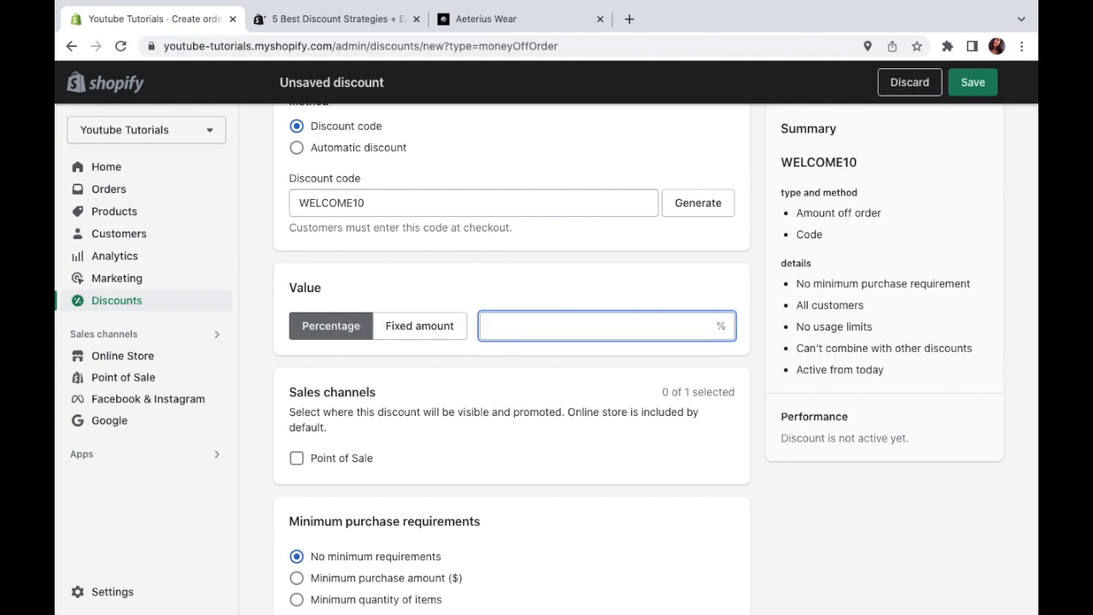
type("1")
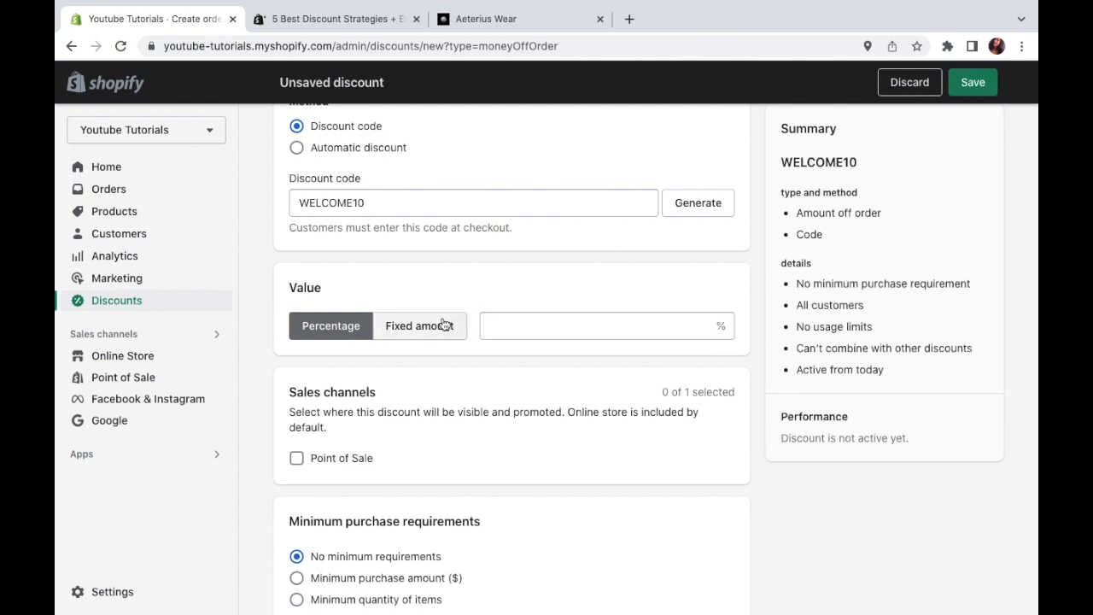
left_click(420, 324)
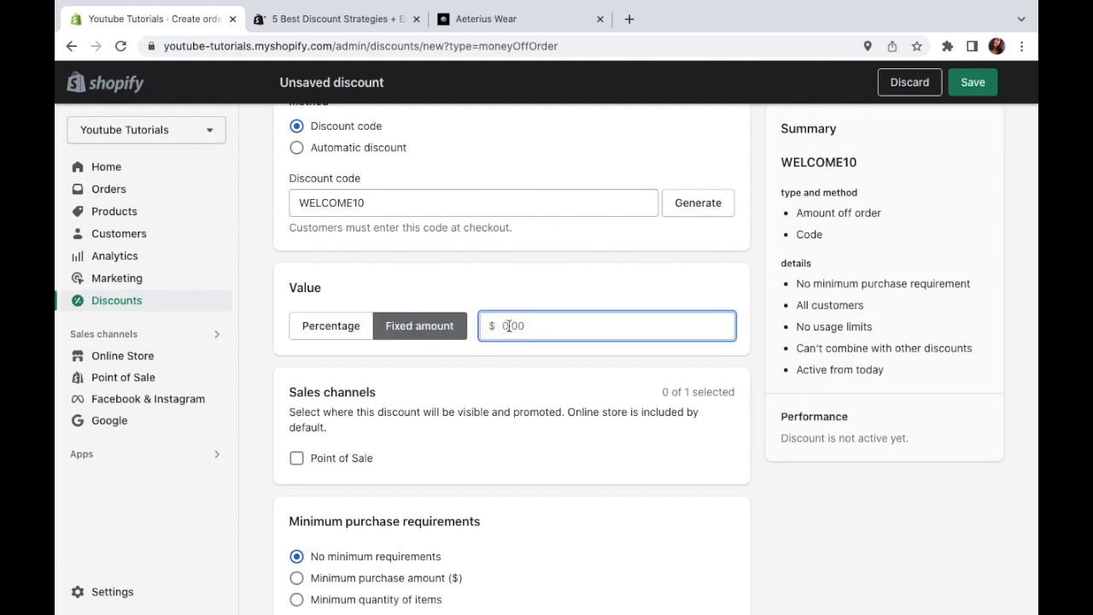
type("20")
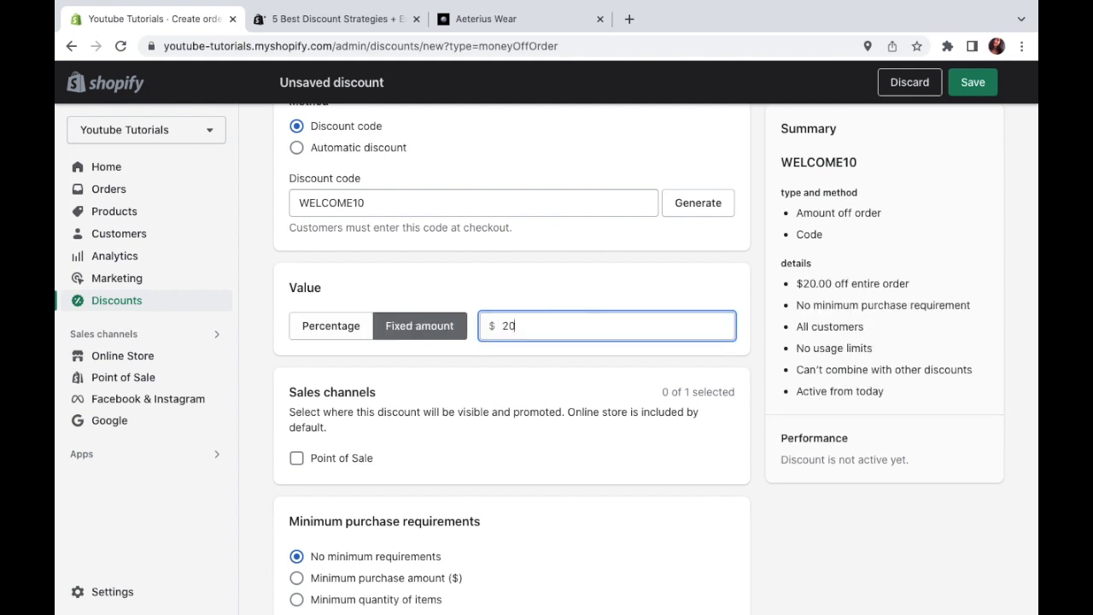
type("40")
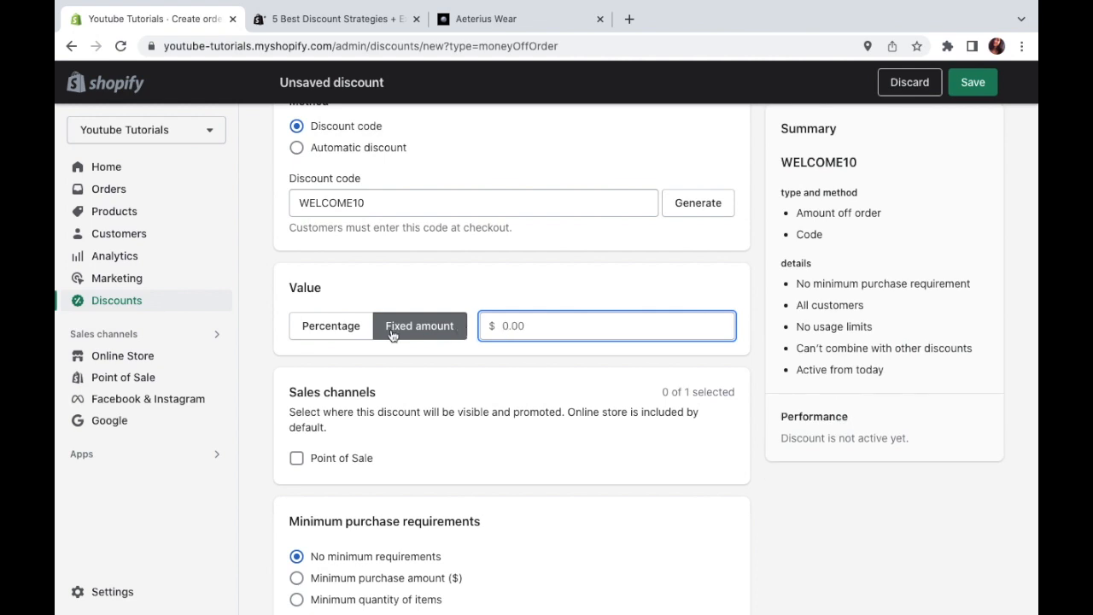
left_click(332, 324)
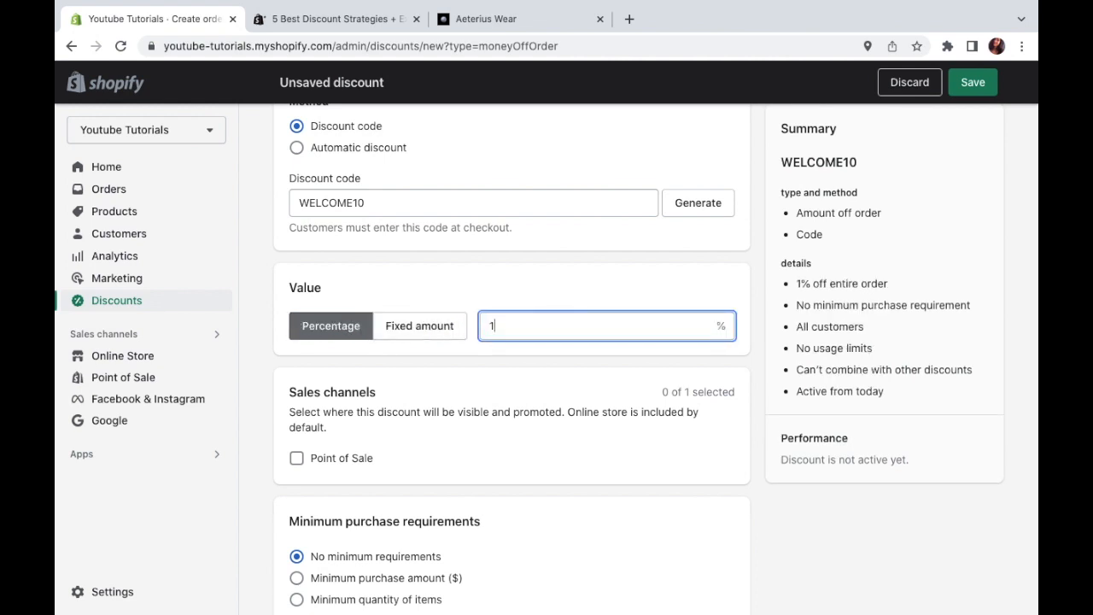
type("0")
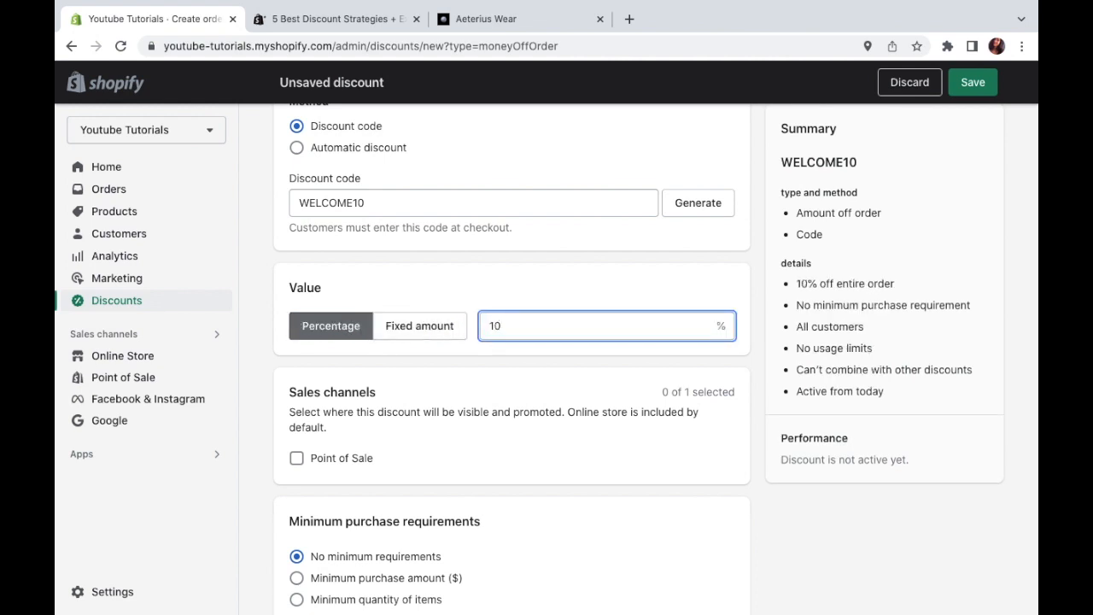
mouse_move(615, 369)
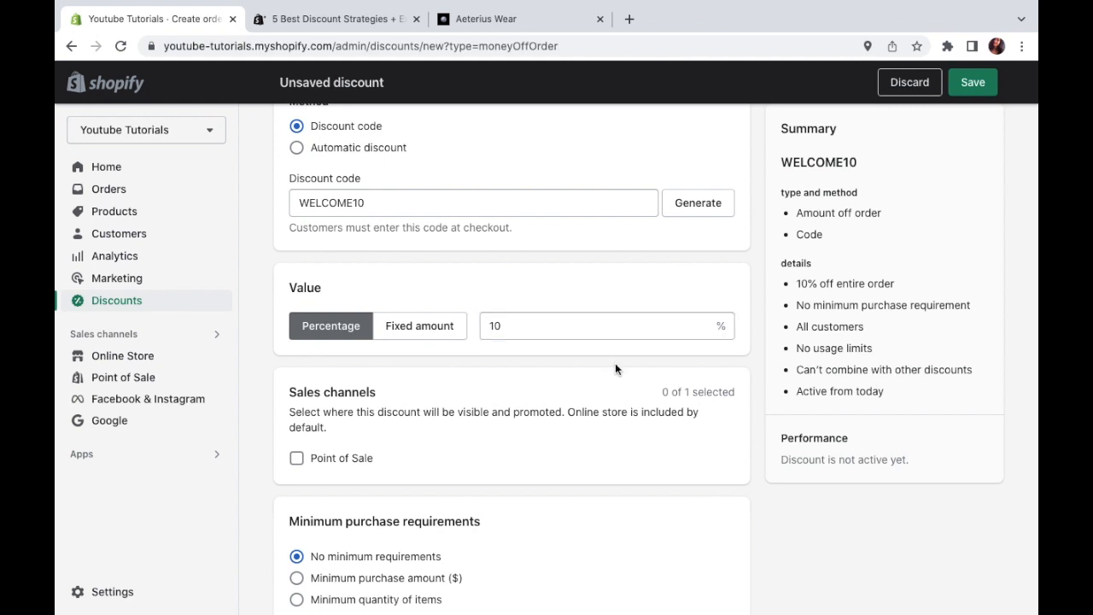
scroll("down", 3)
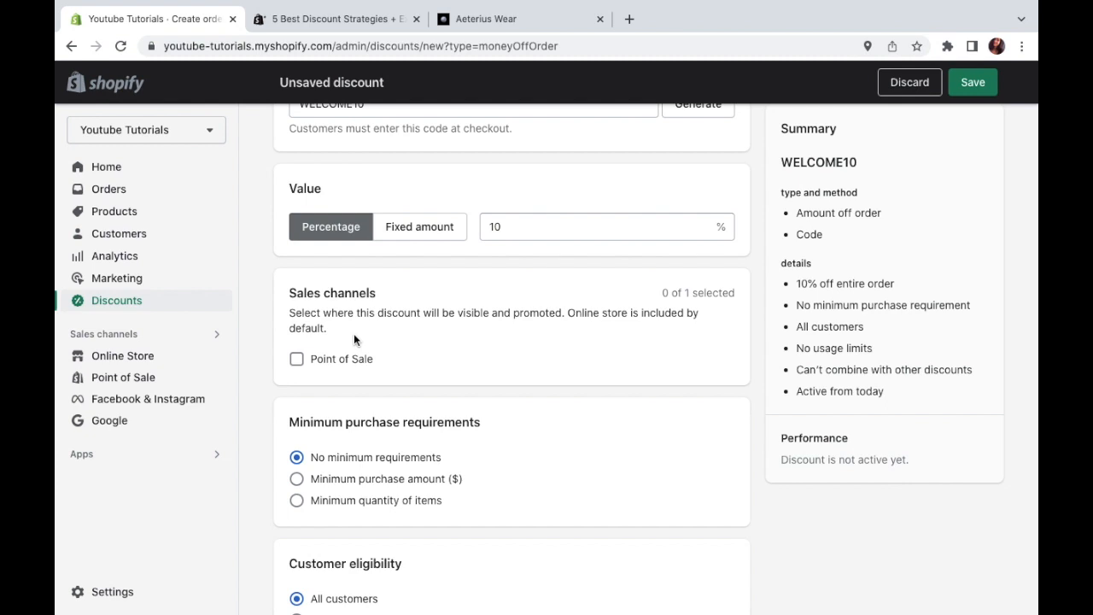
mouse_move(379, 372)
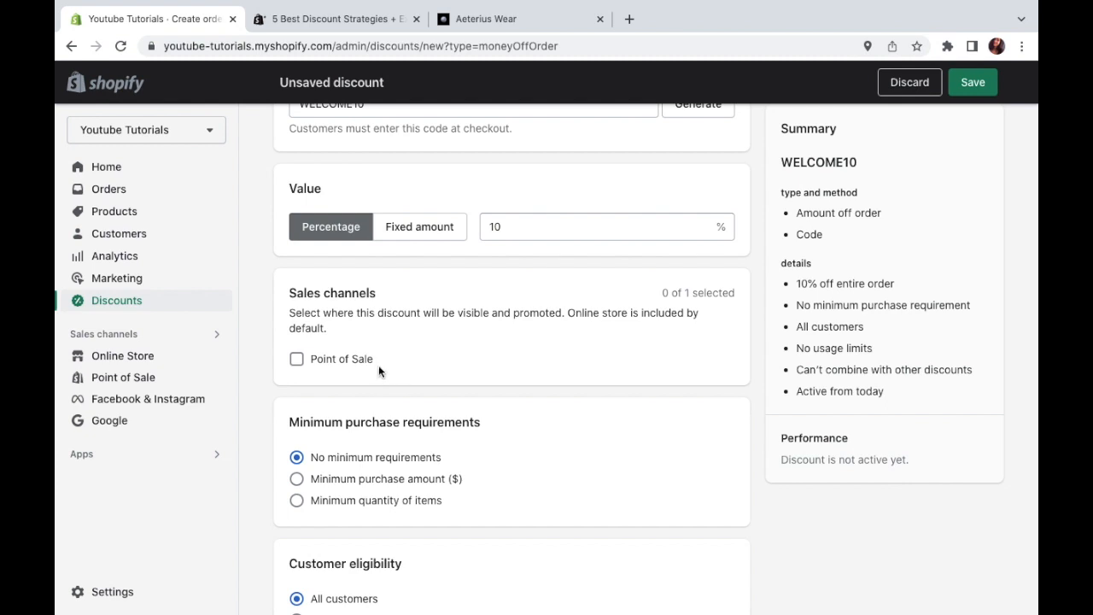
mouse_move(326, 365)
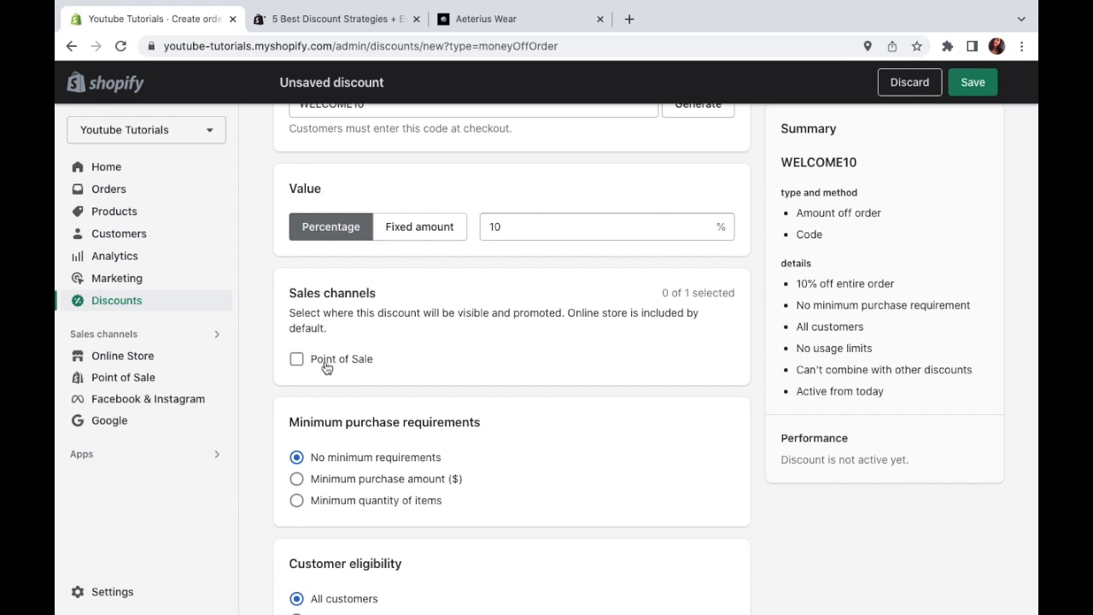
mouse_move(332, 379)
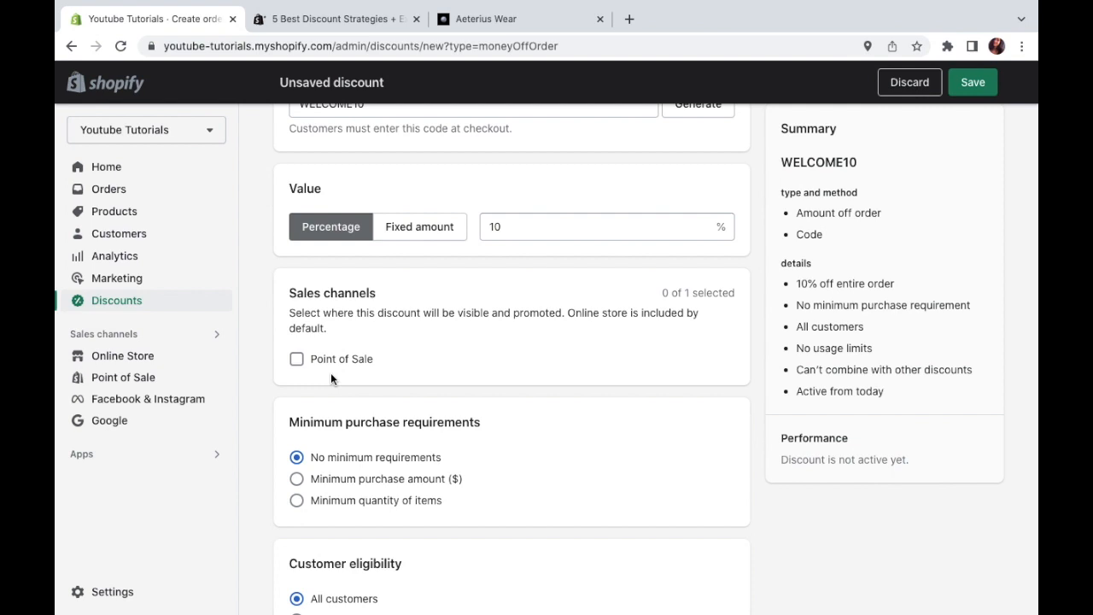
Try a minimum purchase amount of 20, then switch to minimum quantity of items and clear the quantity.
scroll("down", 3)
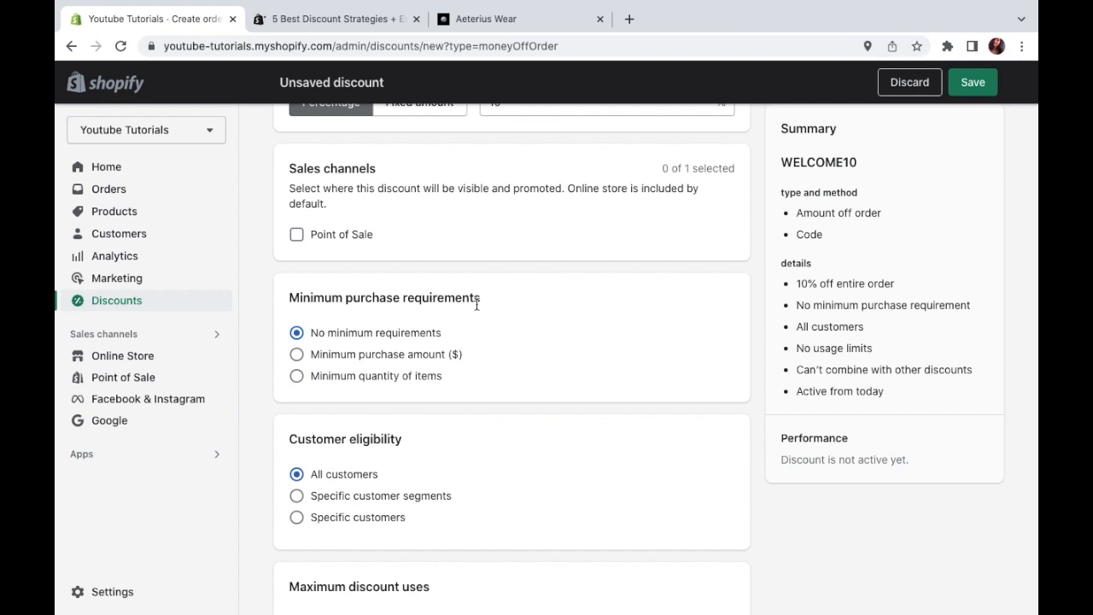
mouse_move(314, 362)
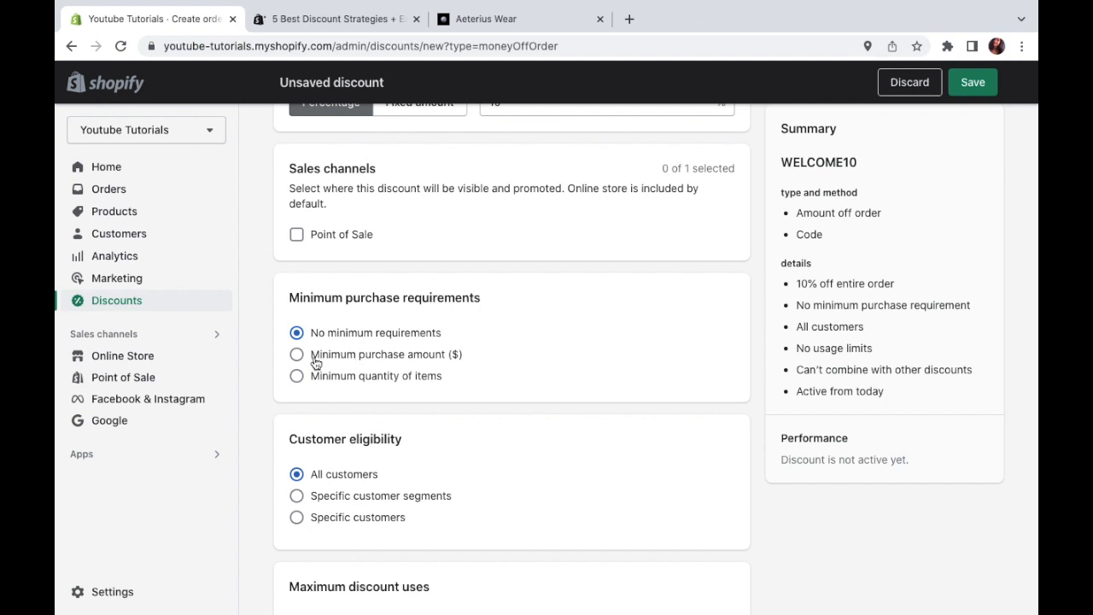
left_click(297, 353)
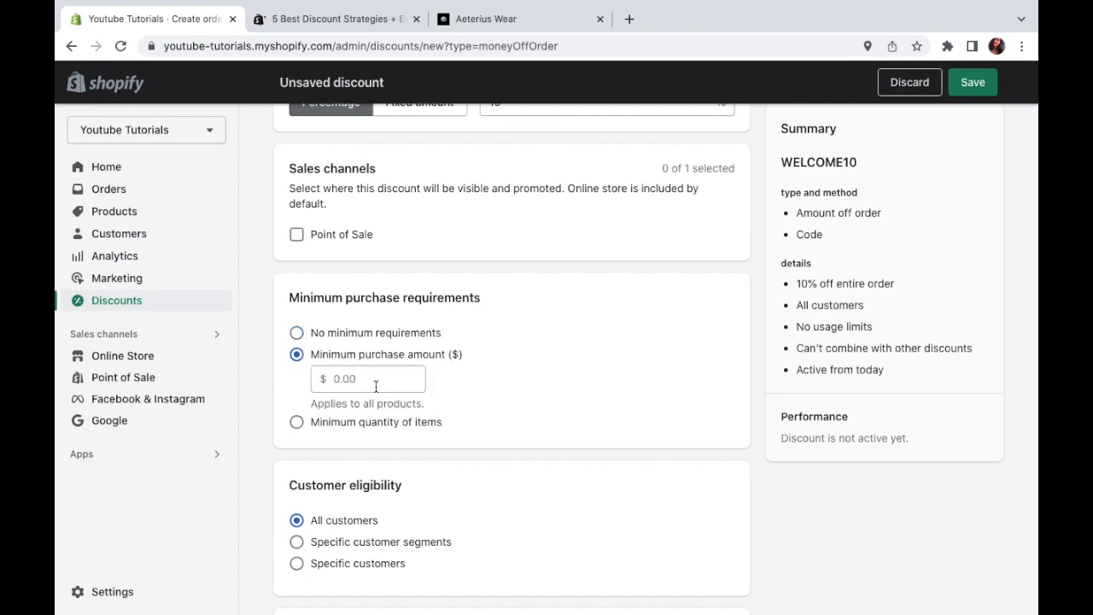
left_click(367, 379)
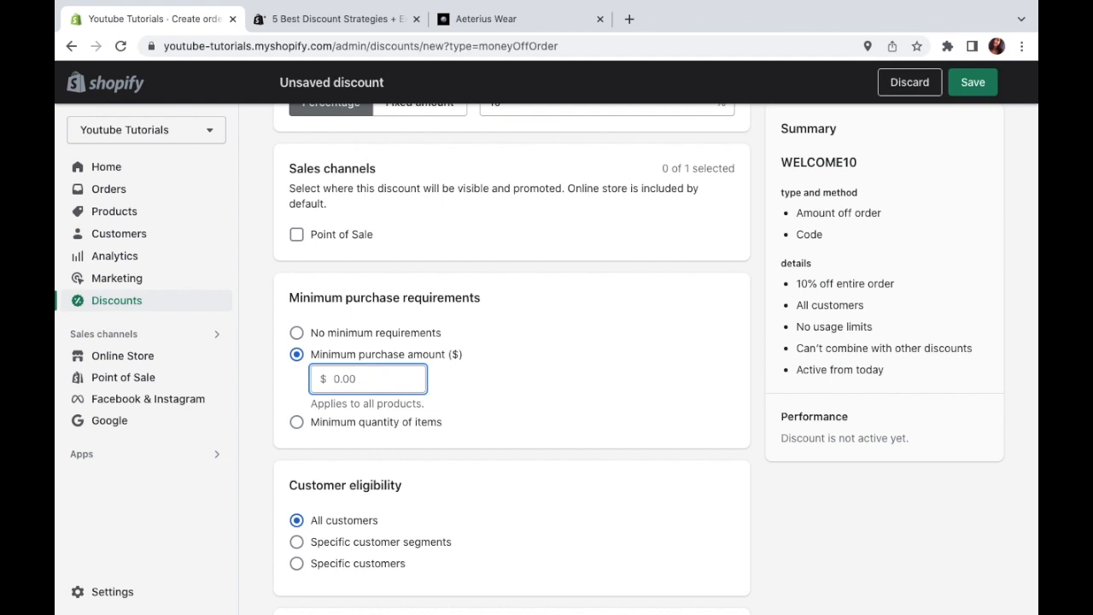
type("20")
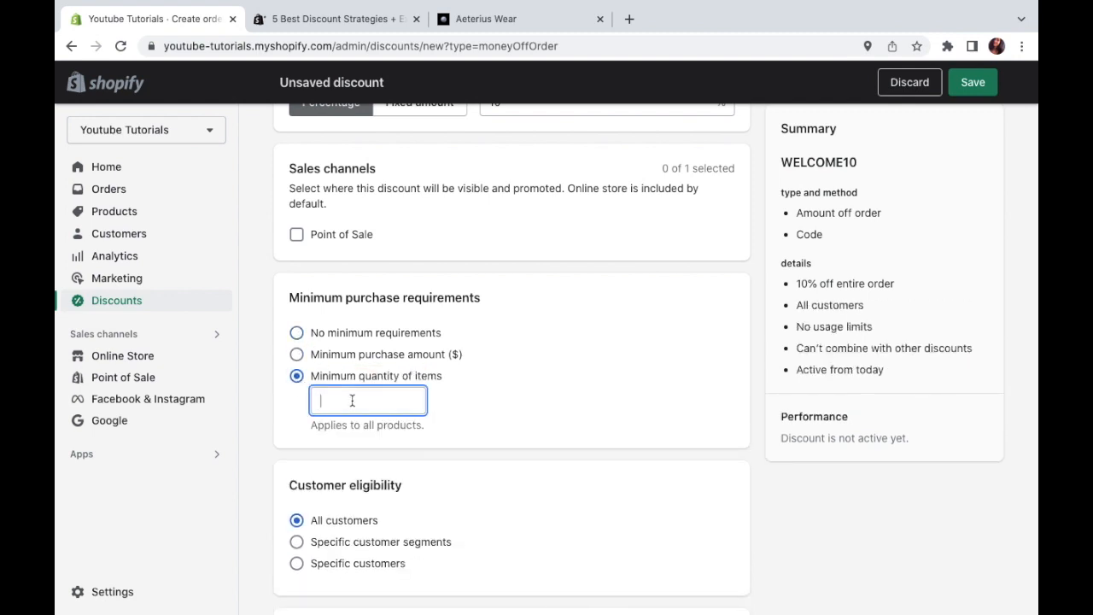
type("2")
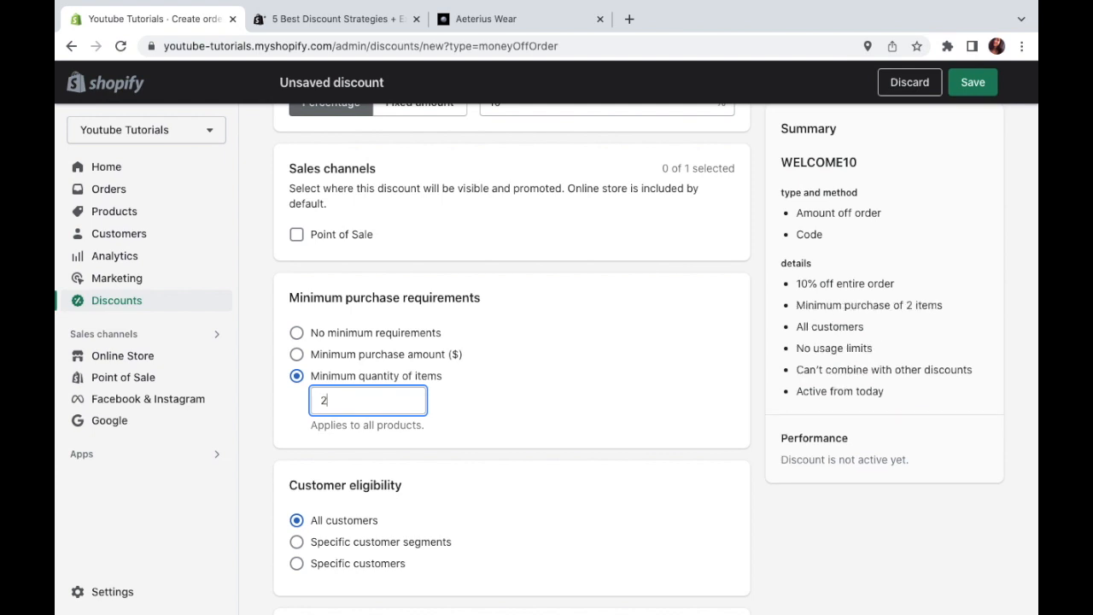
type("1")
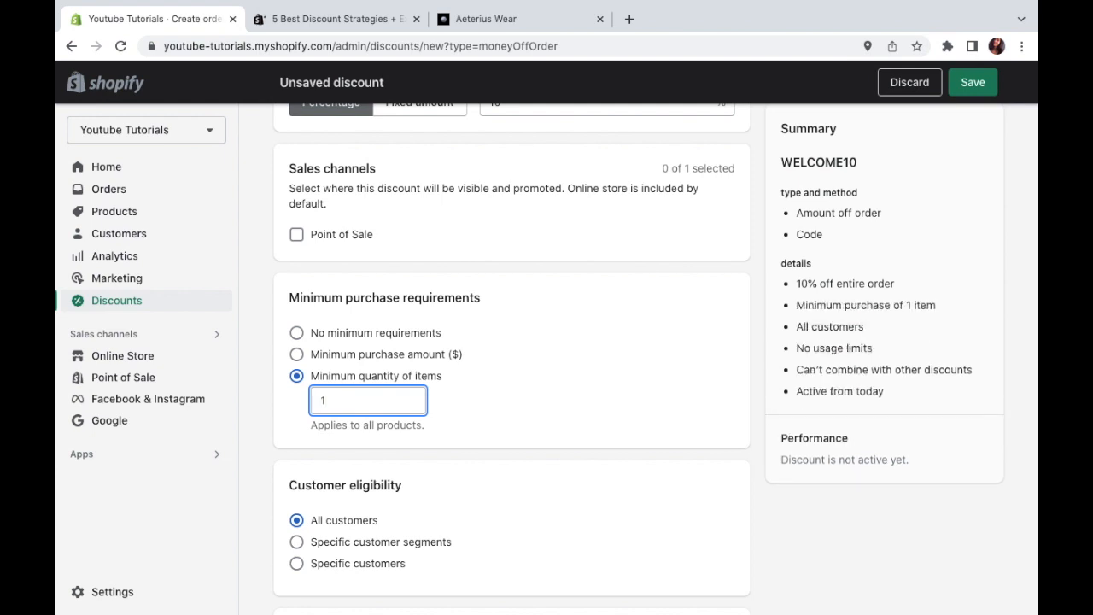
key("Backspace")
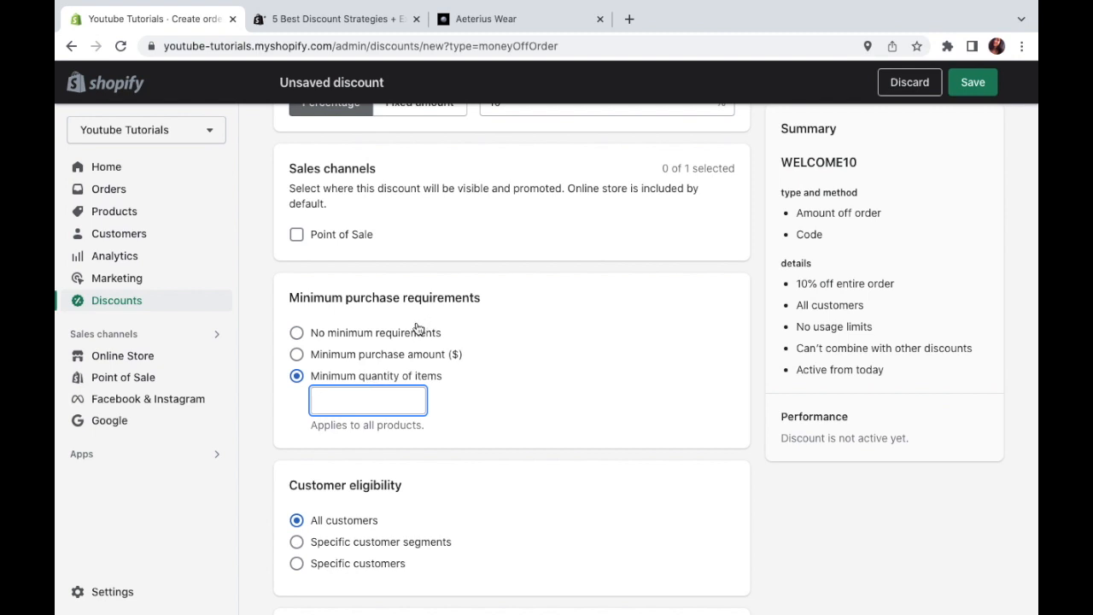
Select No minimum requirements and move down to the customer eligibility settings.
left_click(297, 331)
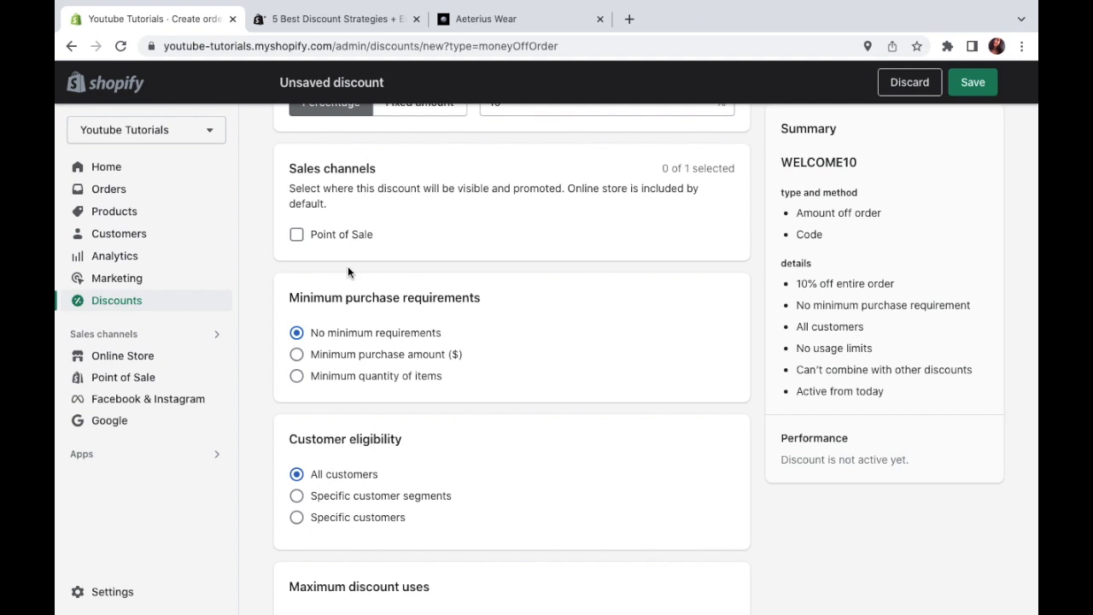
scroll("down", 3)
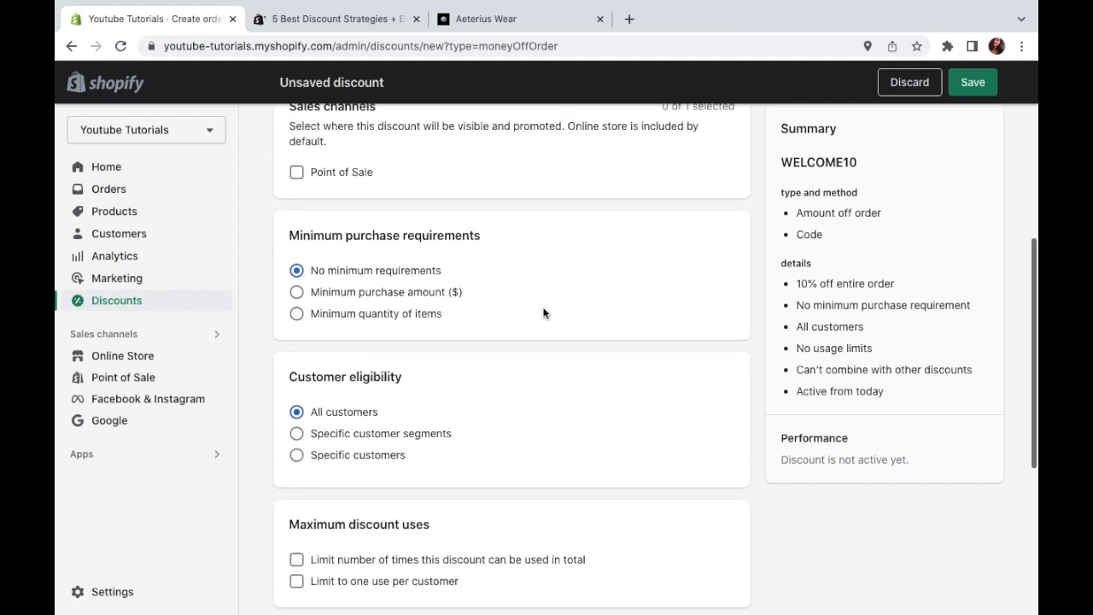
scroll("down", 3)
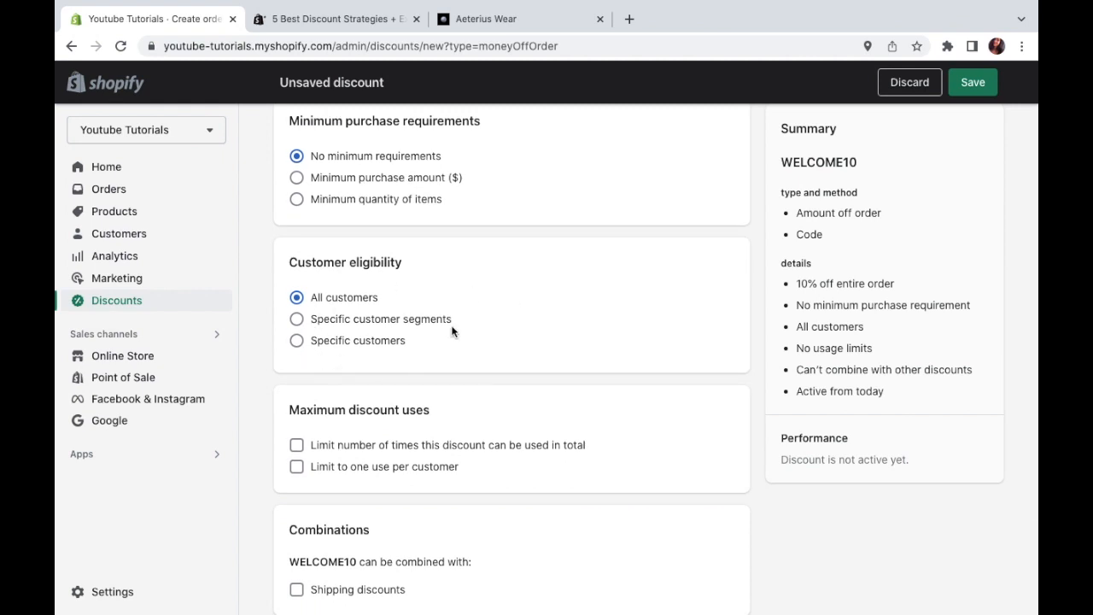
mouse_move(416, 369)
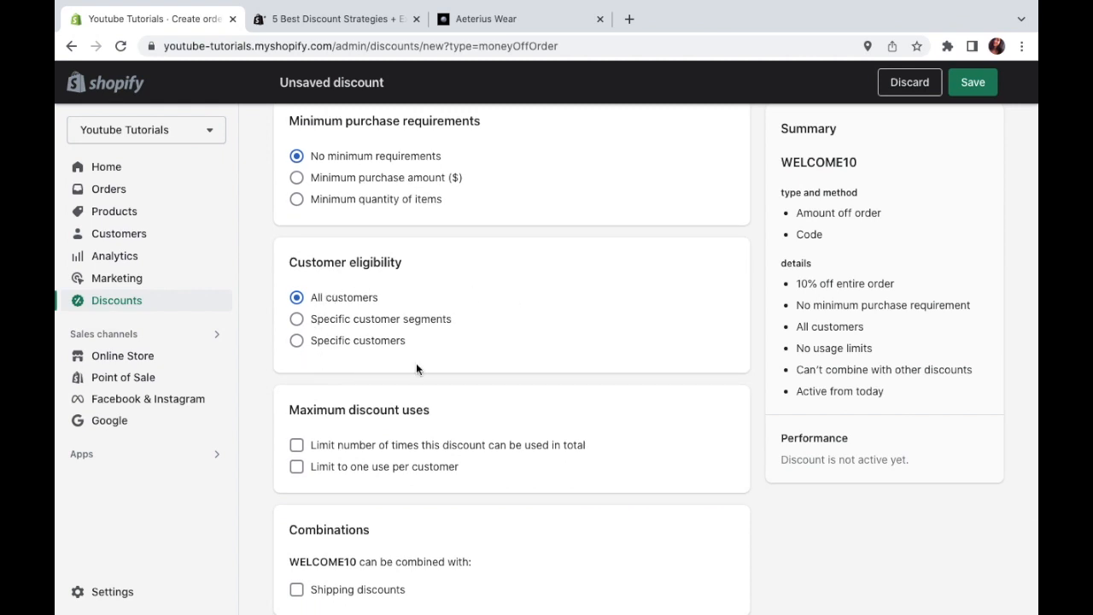
mouse_move(401, 362)
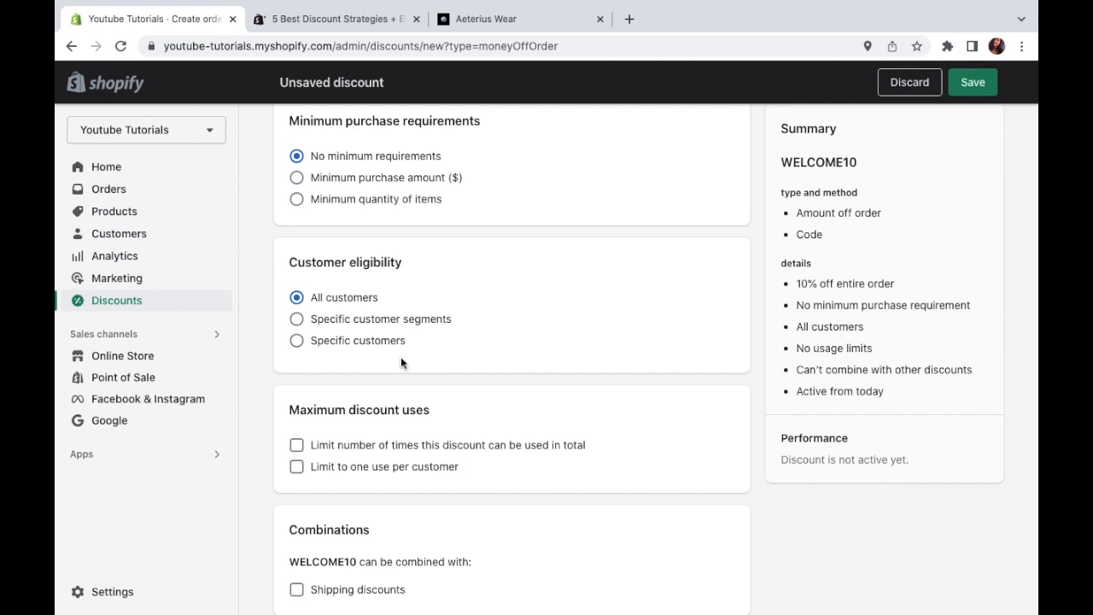
Restrict eligibility to specific segments, trying several, and add 'Customers who haven't purchased'.
left_click(298, 319)
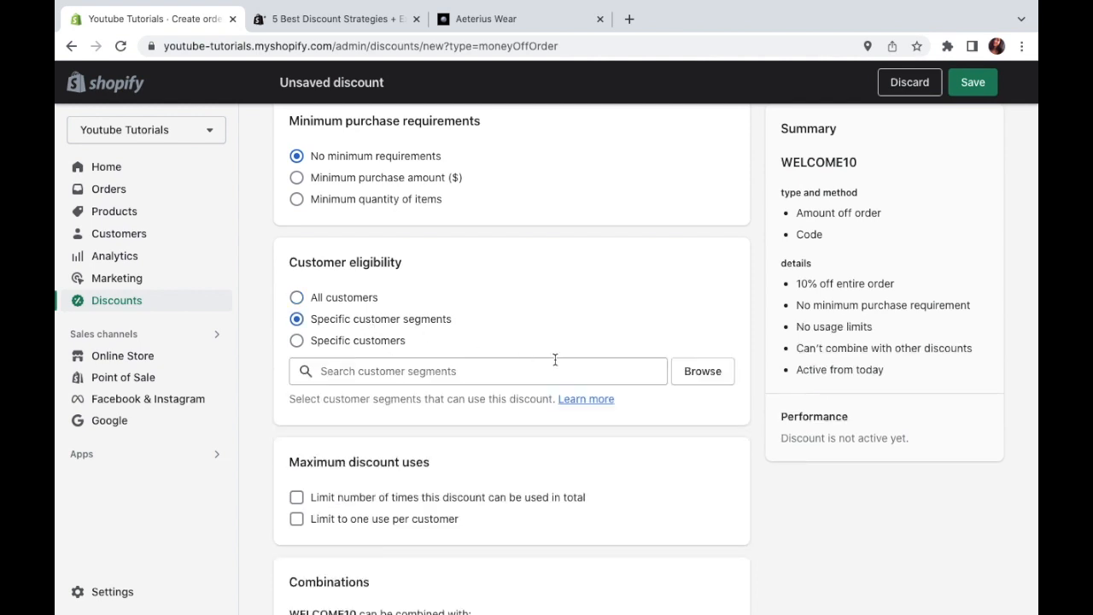
left_click(702, 370)
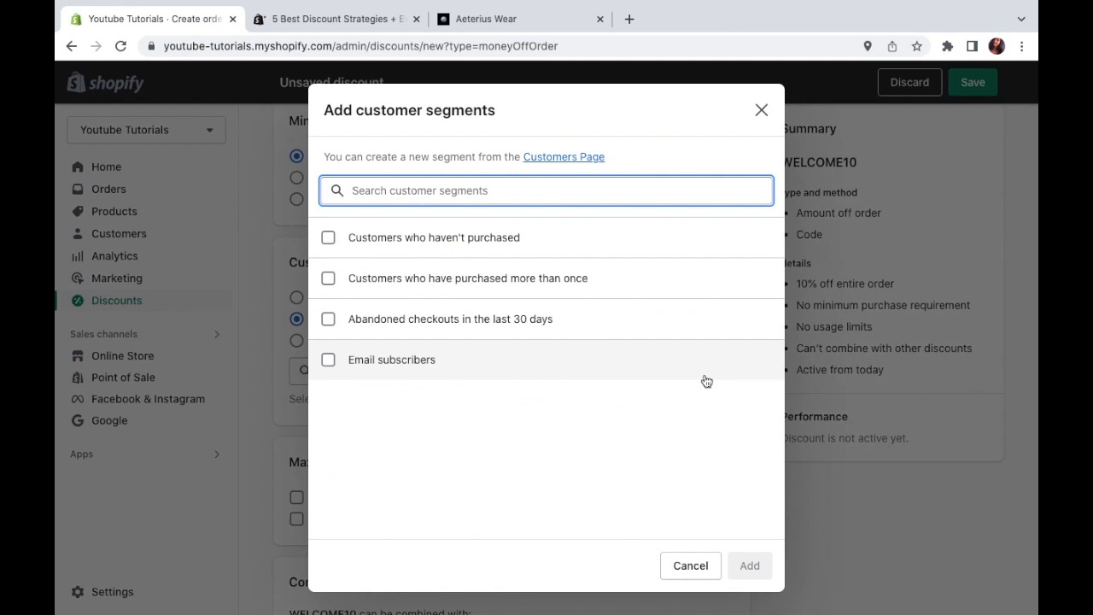
mouse_move(502, 328)
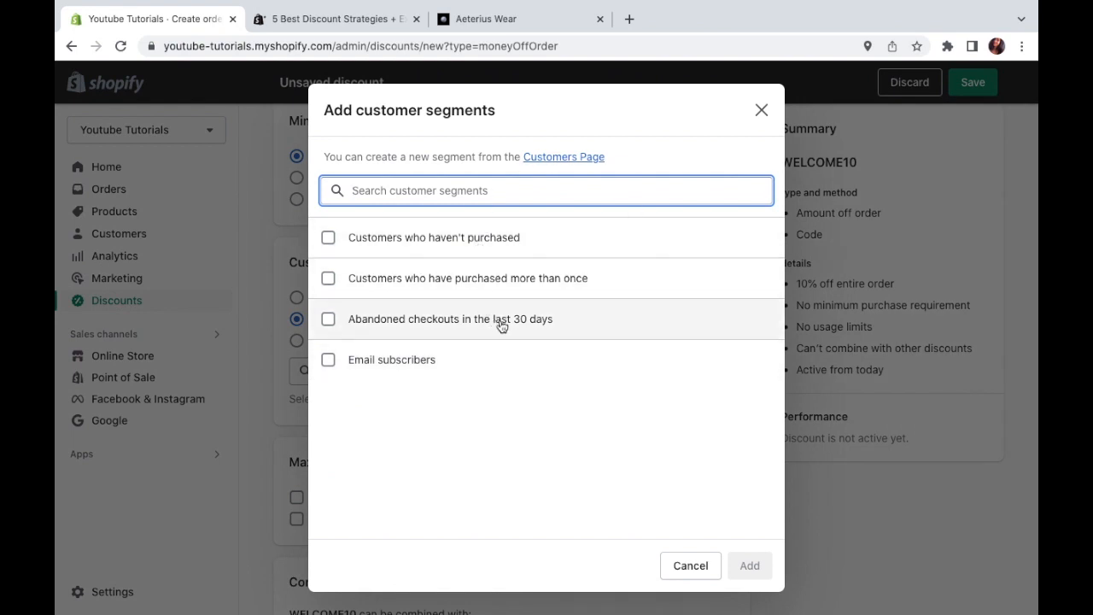
mouse_move(441, 243)
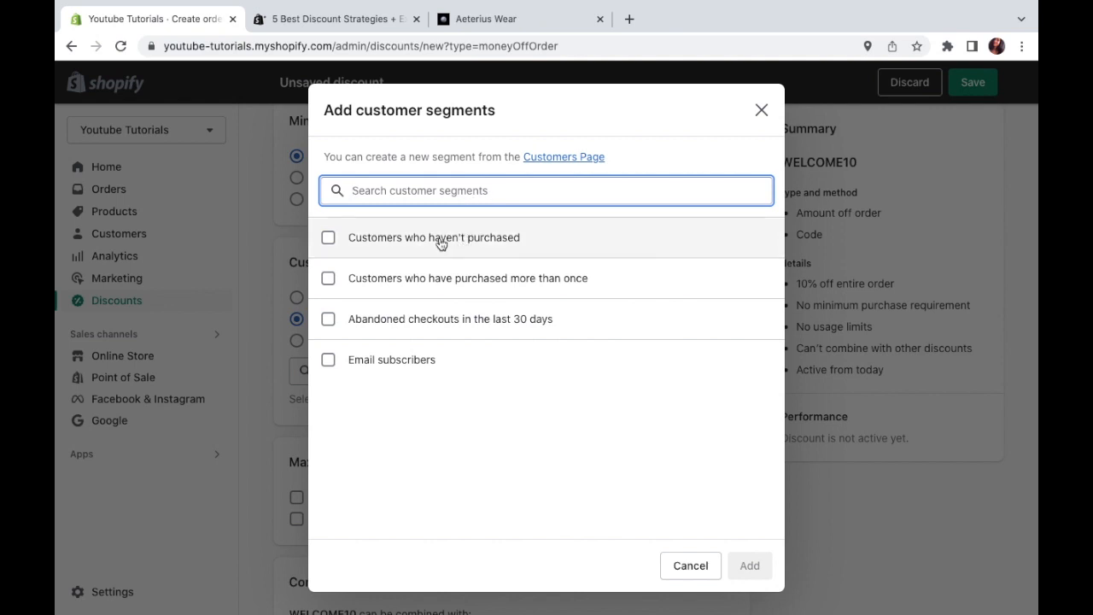
mouse_move(434, 246)
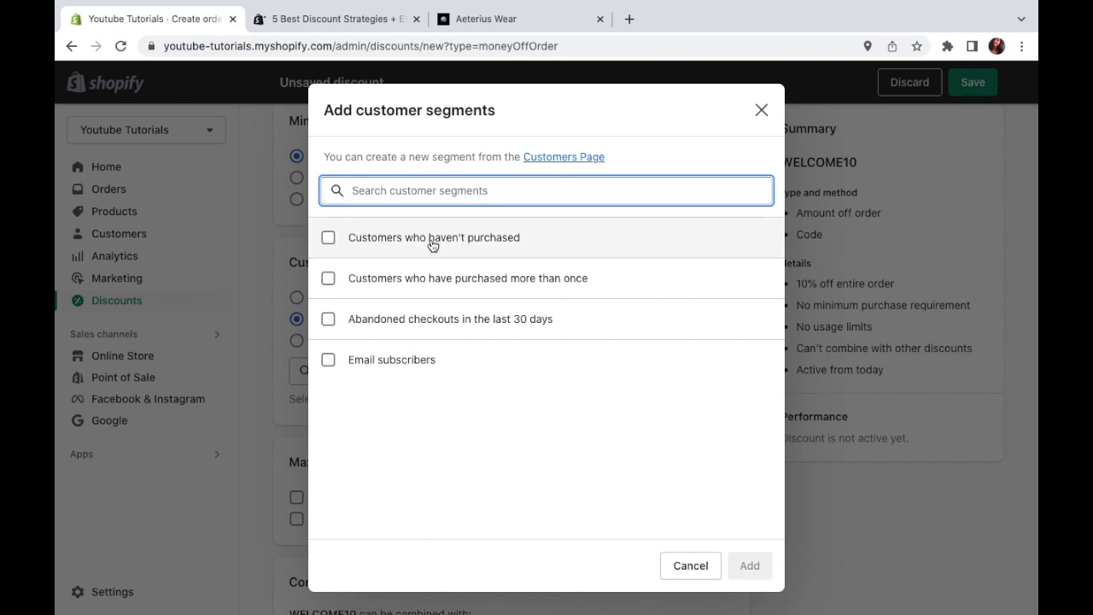
left_click(328, 235)
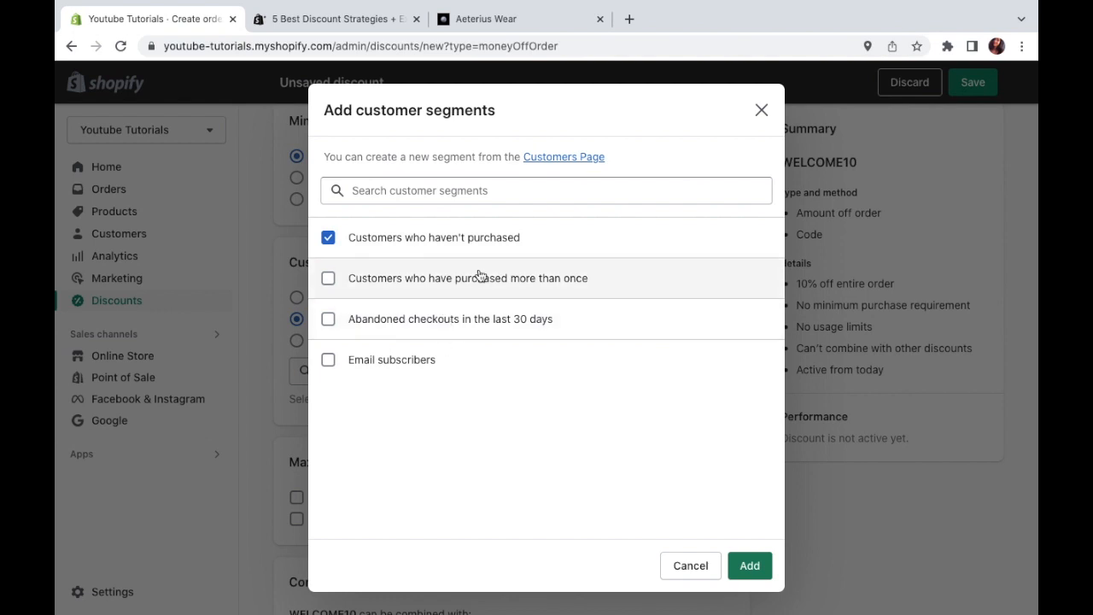
left_click(328, 238)
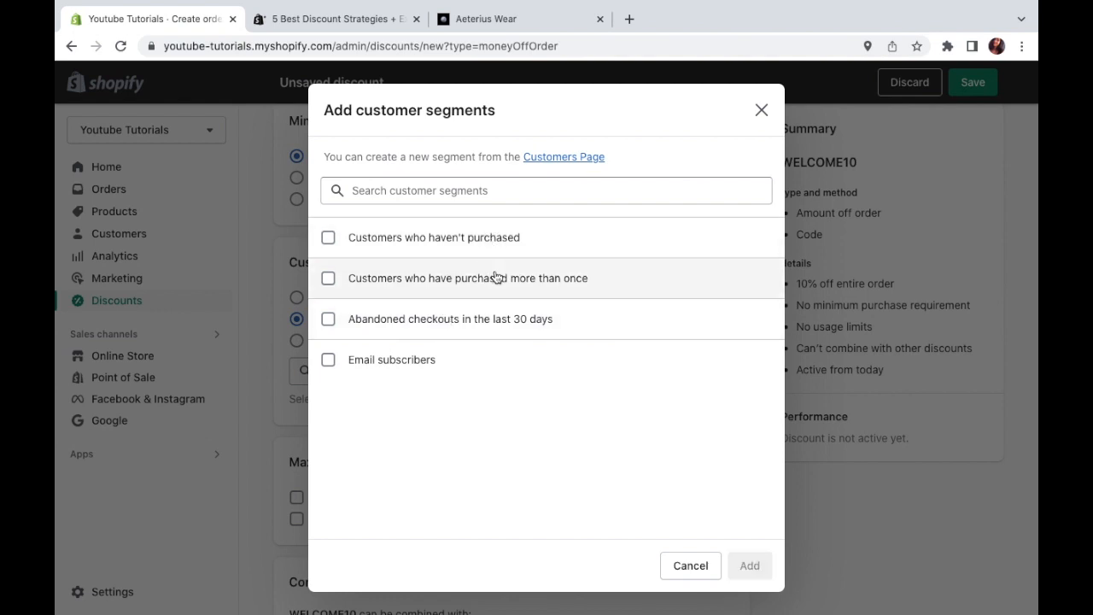
left_click(328, 277)
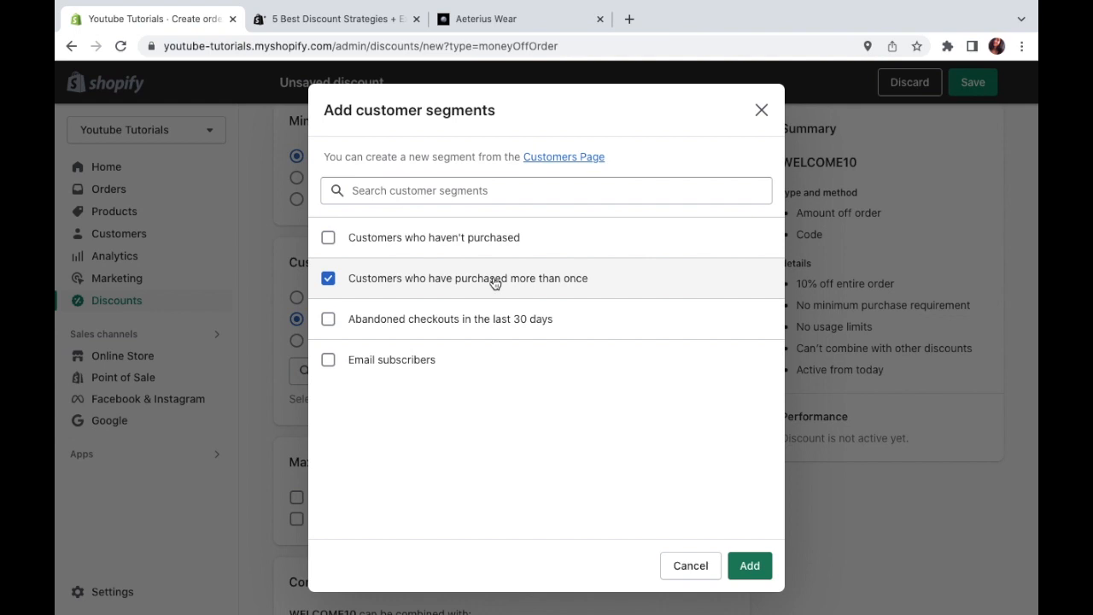
left_click(328, 319)
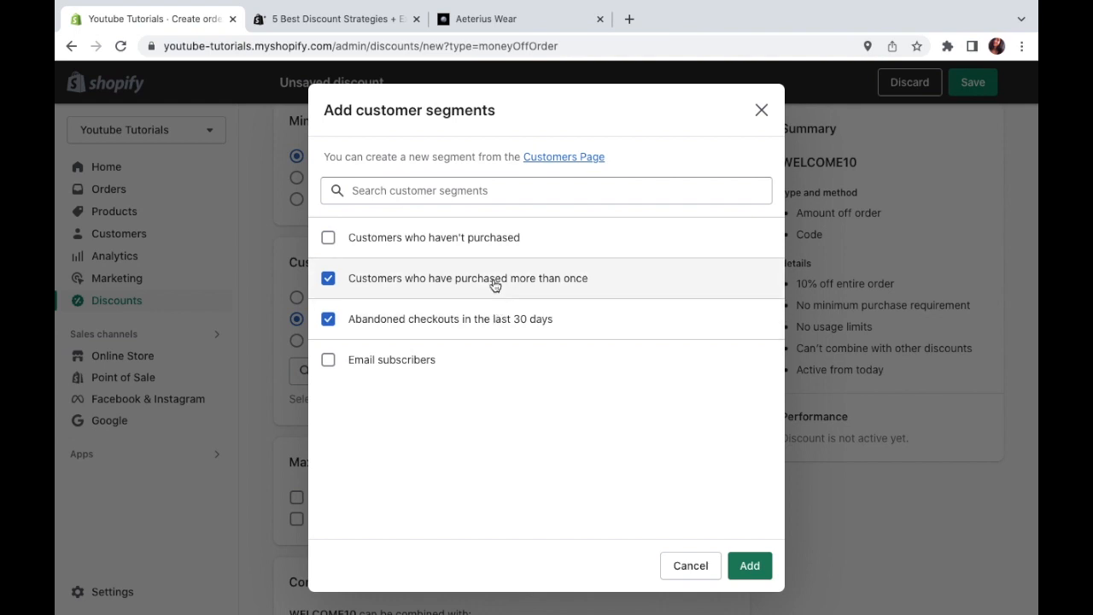
left_click(328, 276)
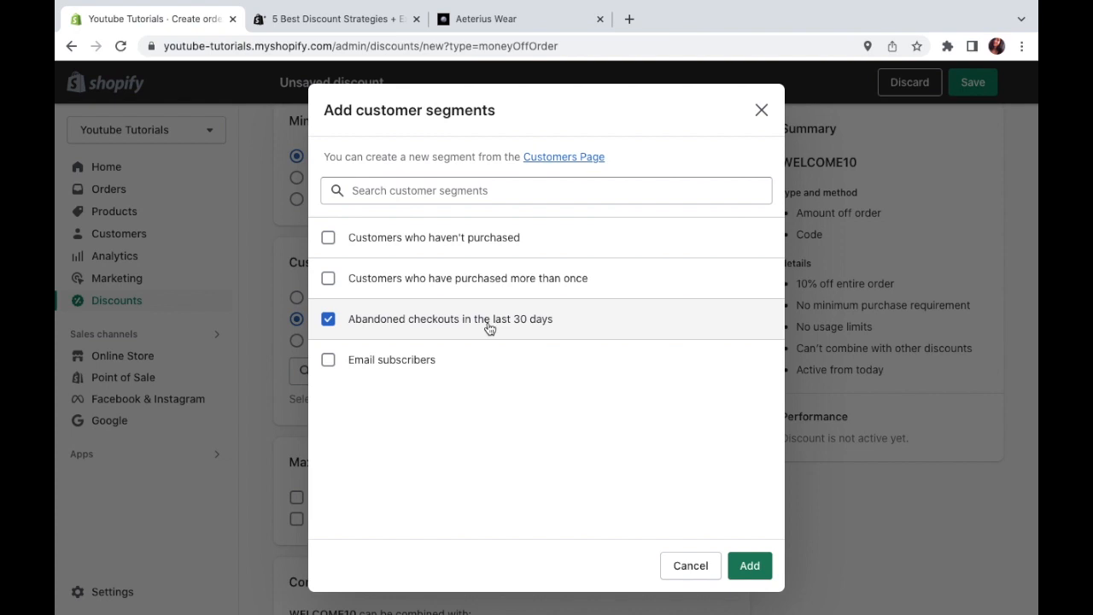
left_click(328, 320)
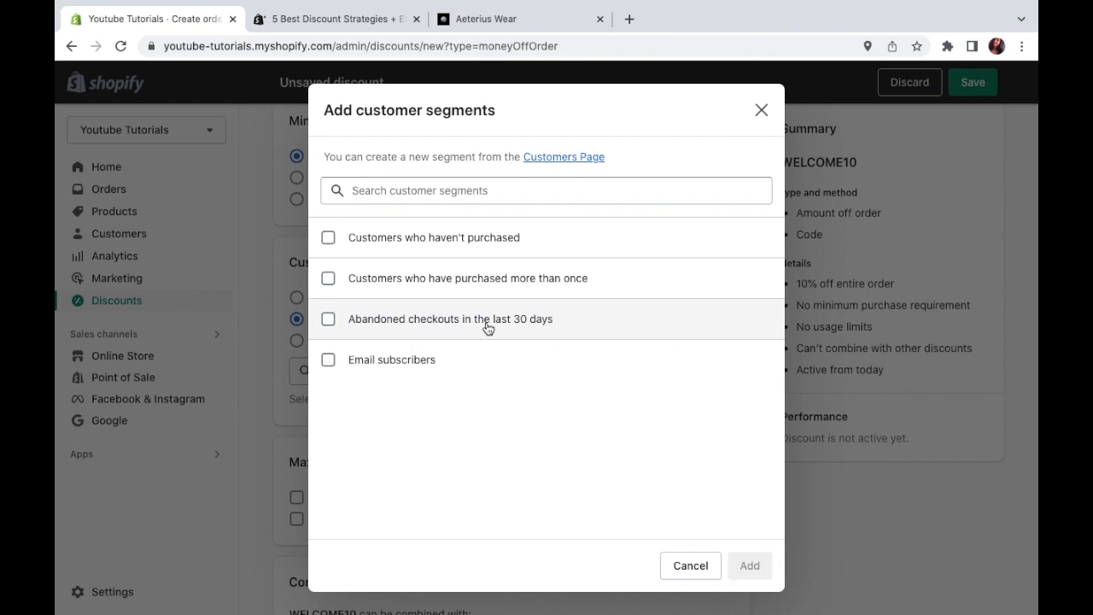
left_click(328, 359)
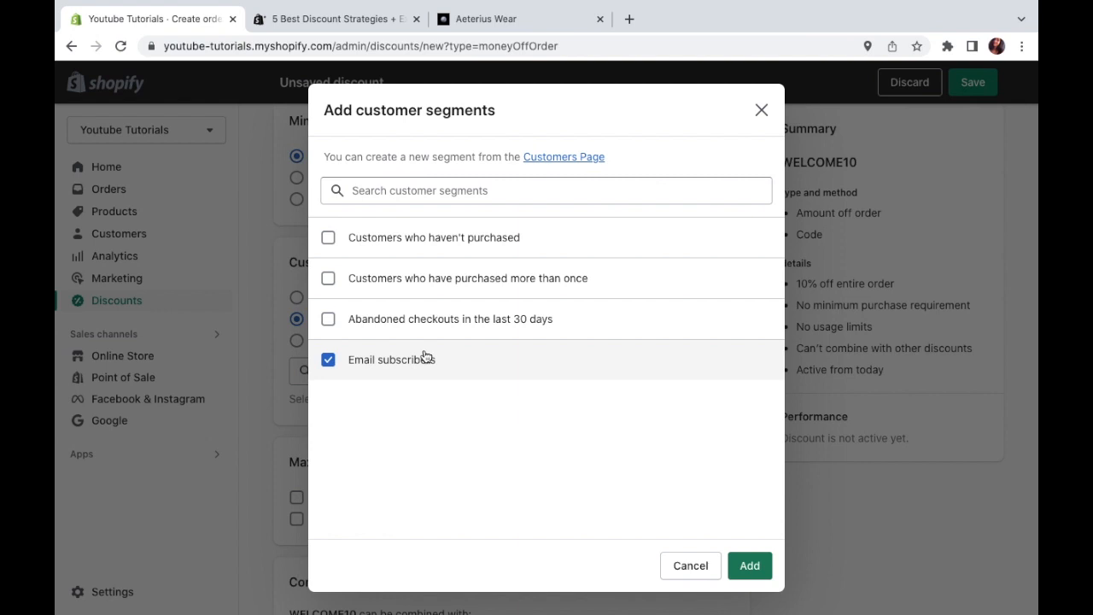
left_click(328, 359)
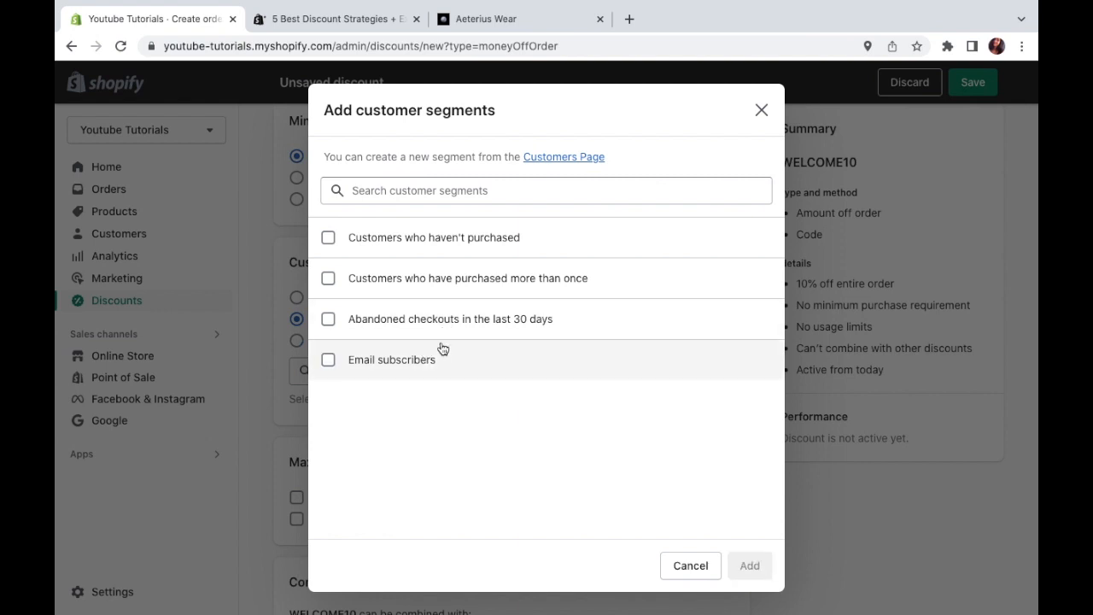
mouse_move(453, 238)
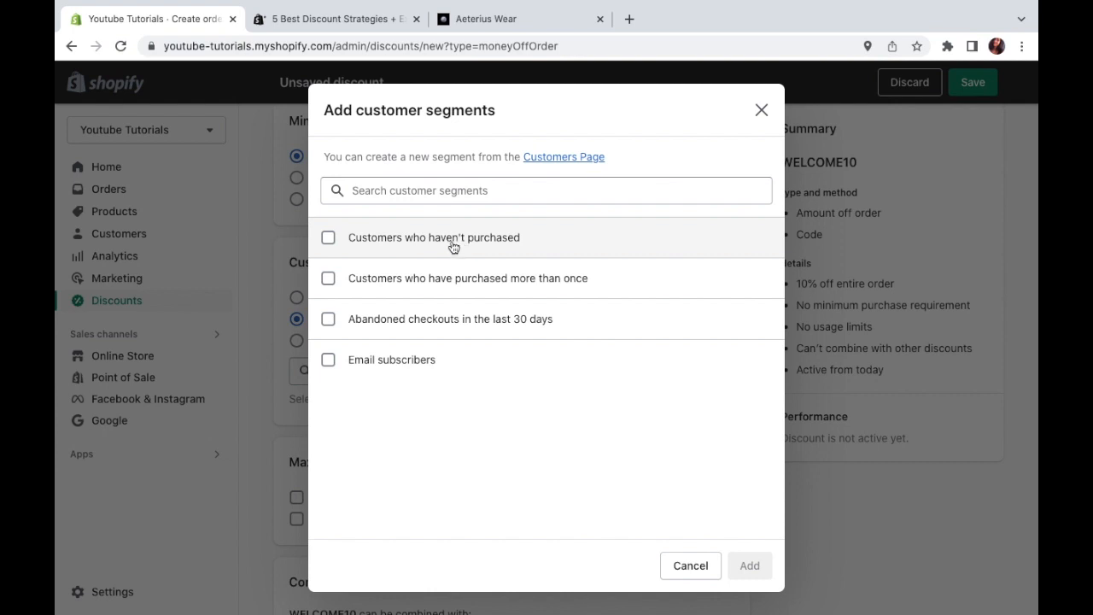
left_click(328, 237)
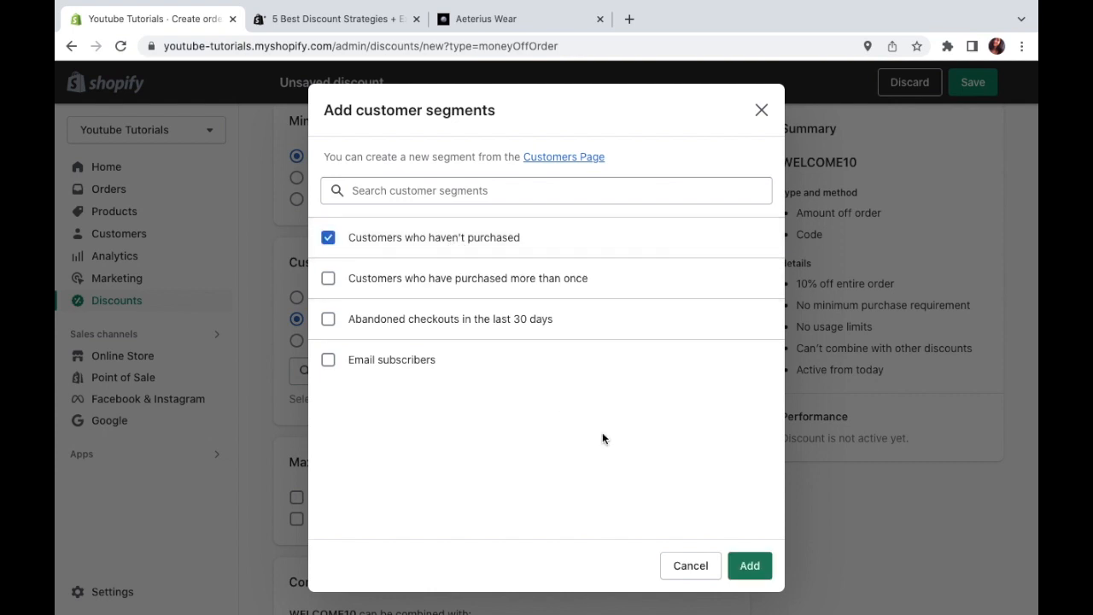
left_click(748, 565)
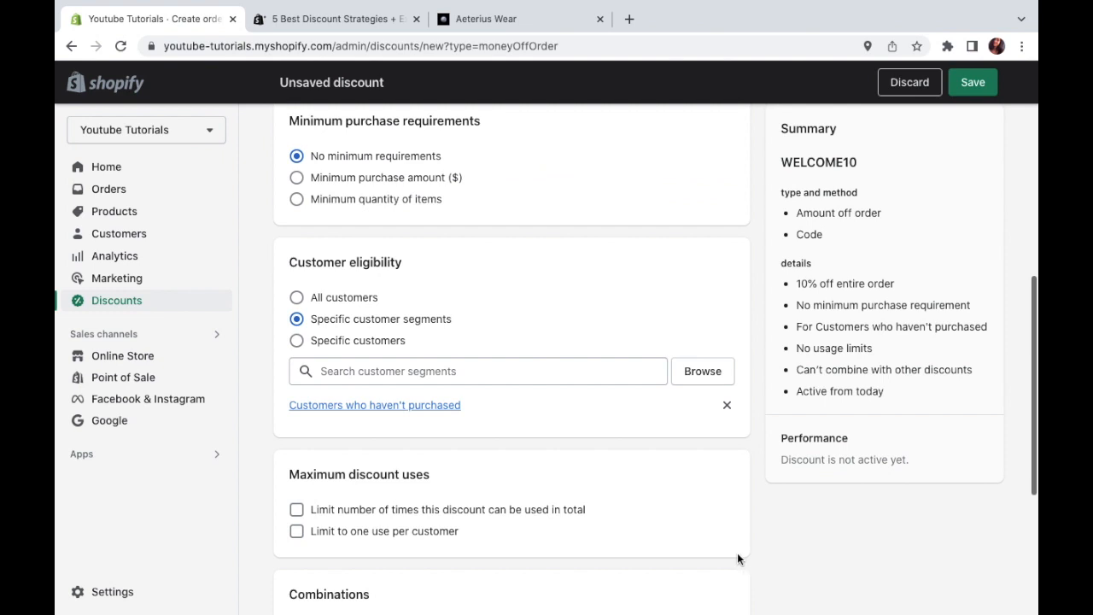
scroll("down", 3)
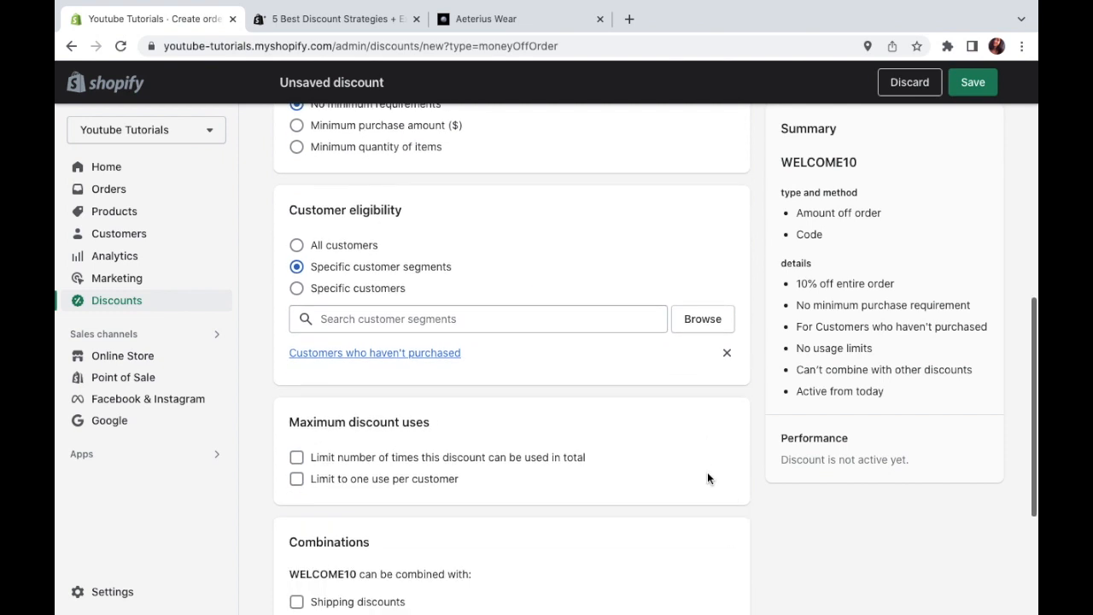
scroll("down", 3)
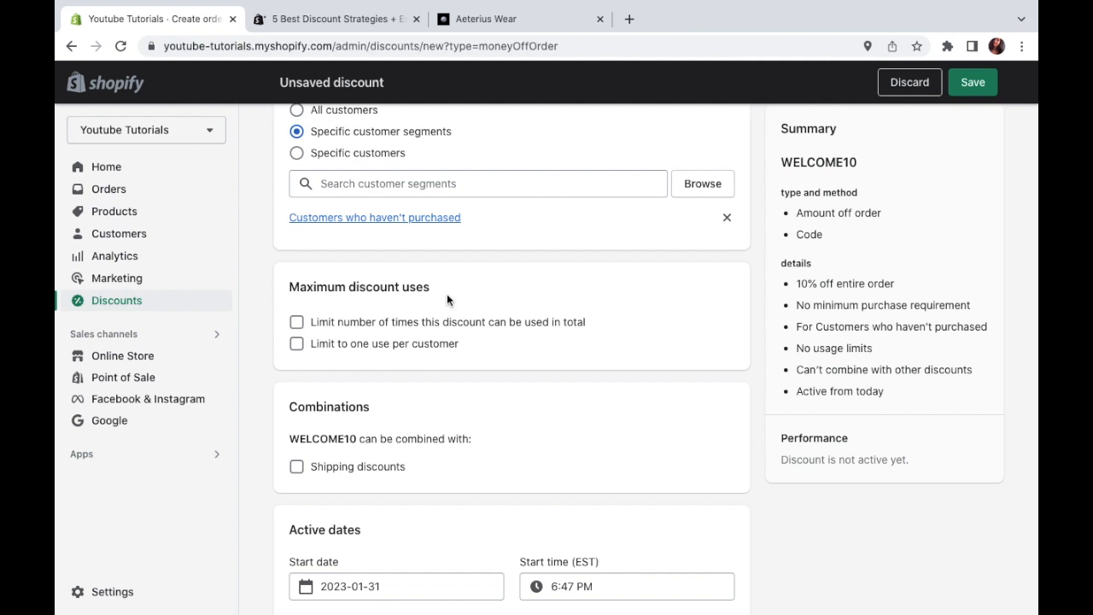
Try then remove a total-uses cap of 3, and limit the discount to one use per customer.
scroll("down", 3)
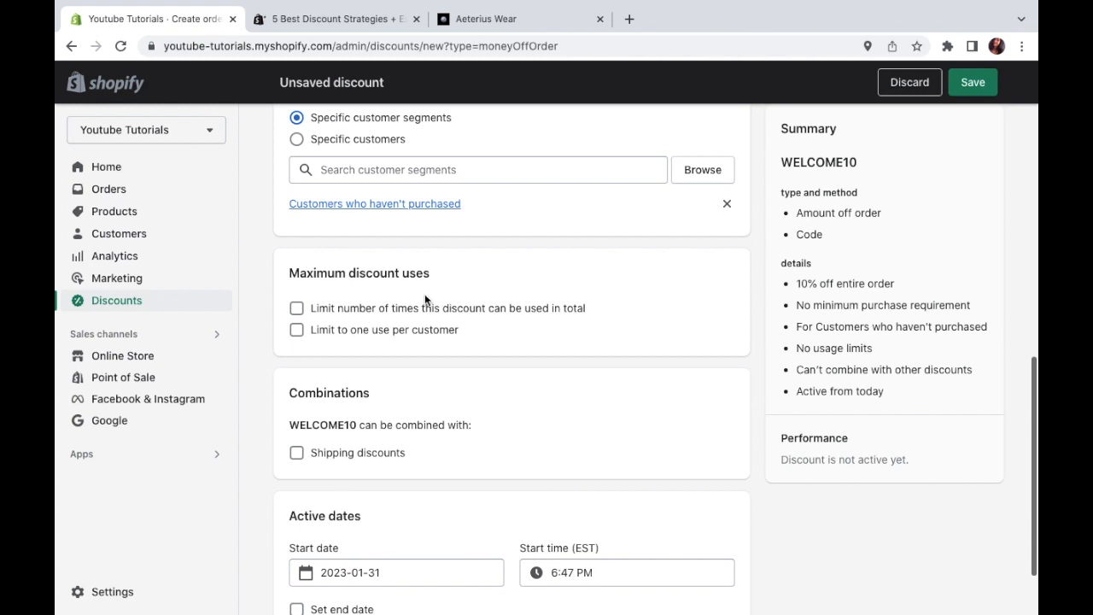
left_click(297, 308)
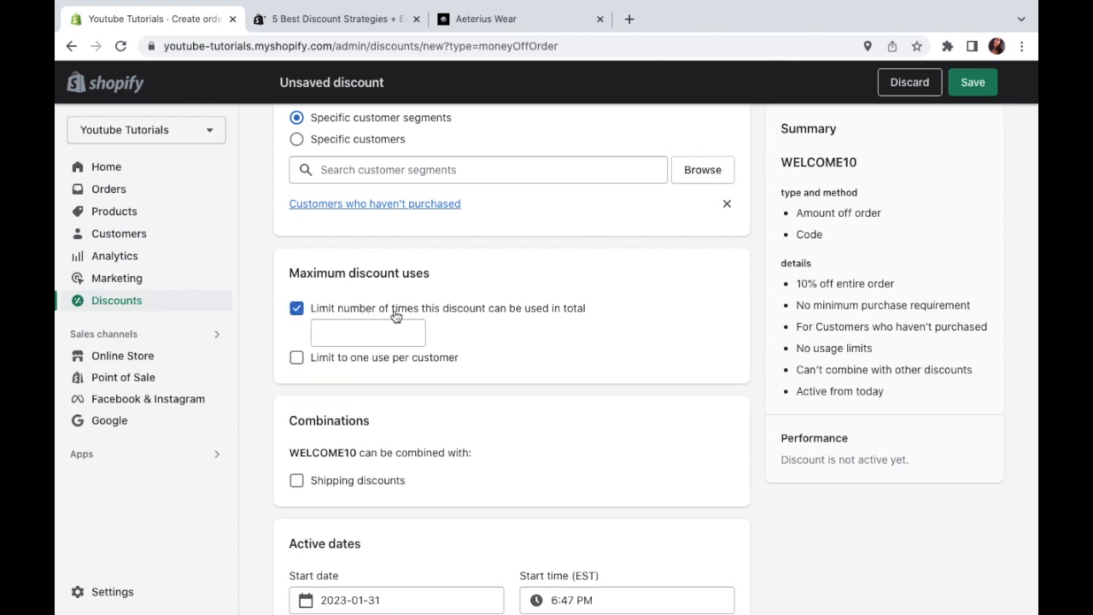
left_click(368, 331)
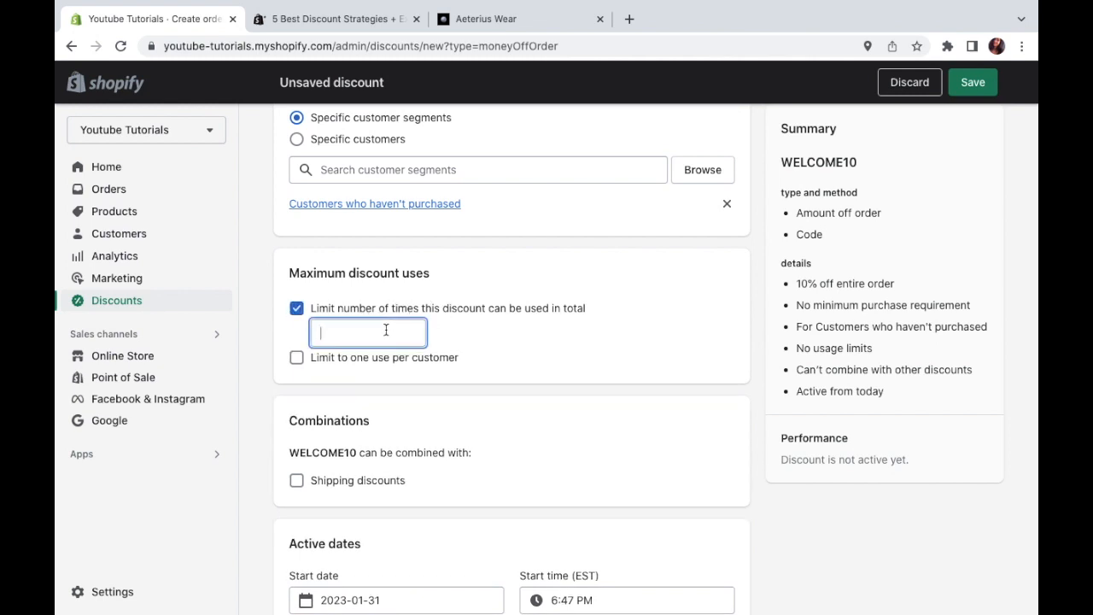
type("3")
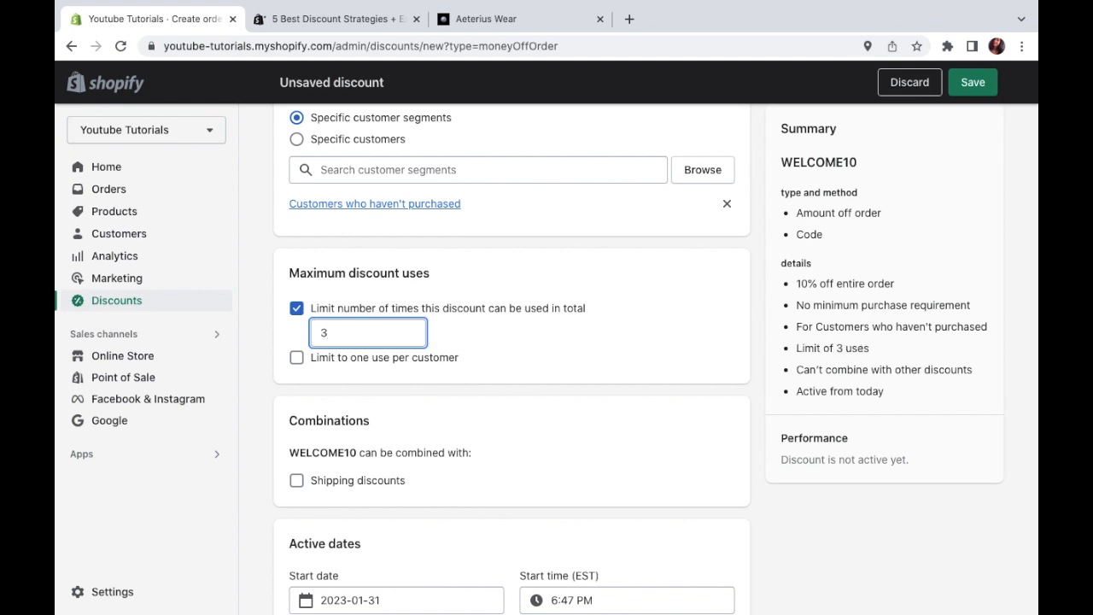
left_click(369, 332)
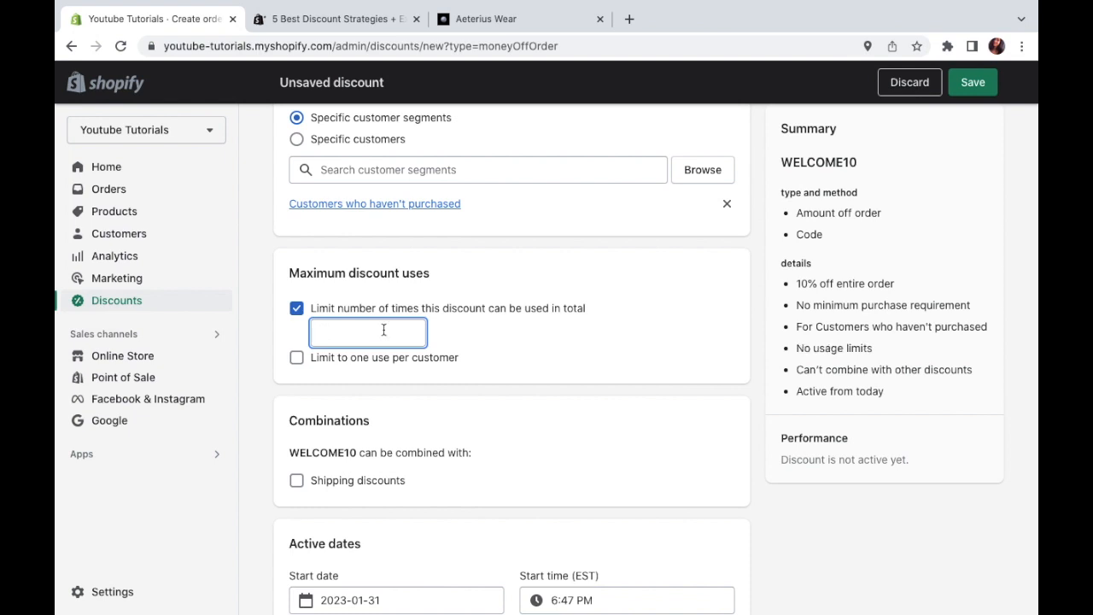
left_click(297, 308)
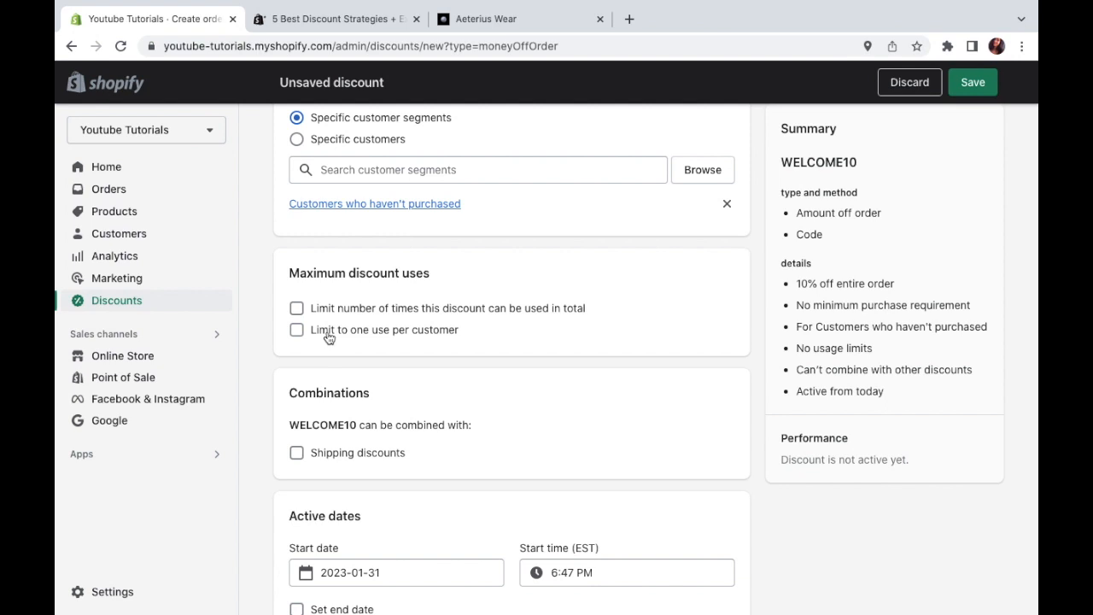
mouse_move(840, 140)
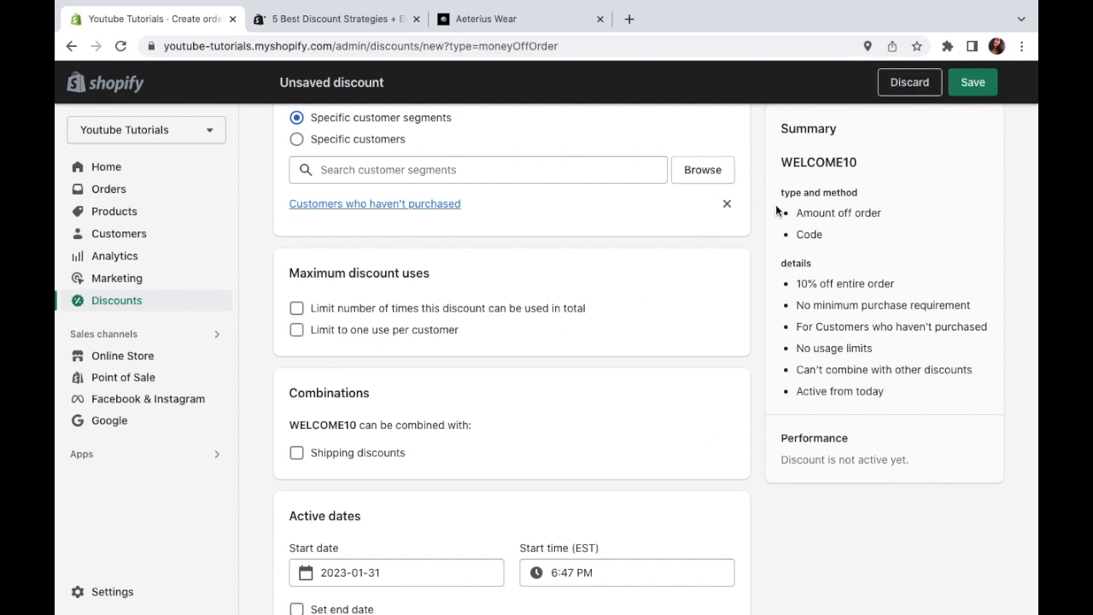
mouse_move(441, 328)
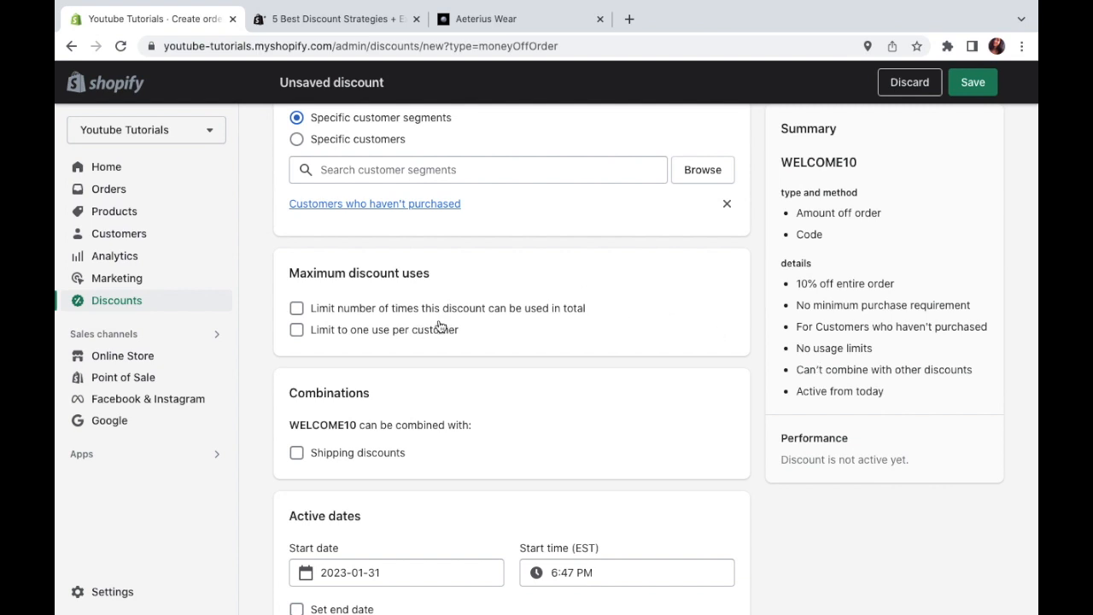
mouse_move(674, 330)
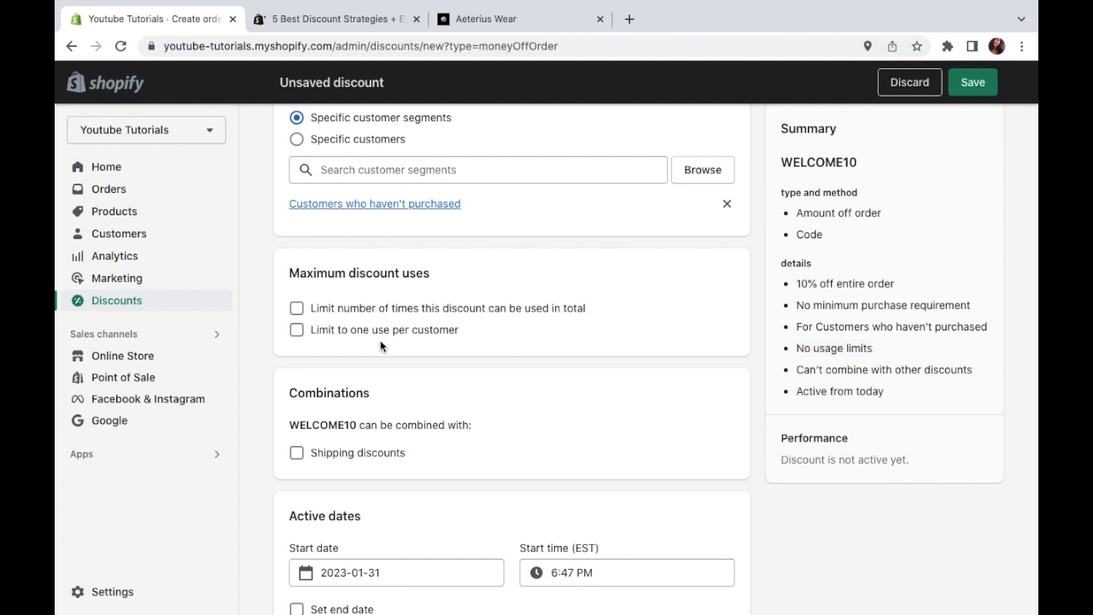
left_click(297, 329)
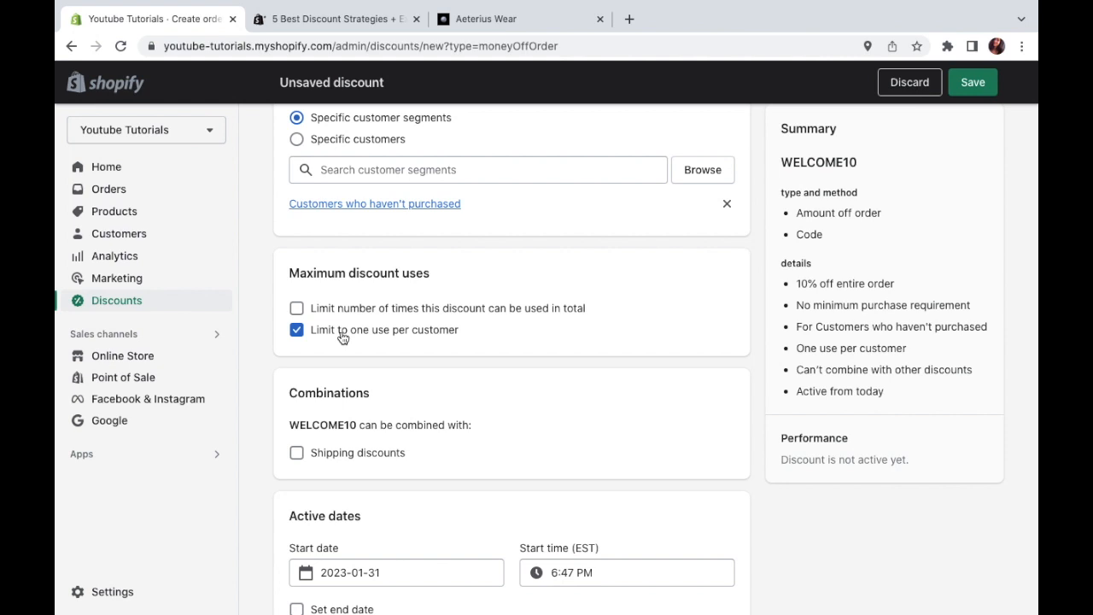
Scroll past the Combinations section, leaving shipping discounts unticked and no end date.
scroll("down", 3)
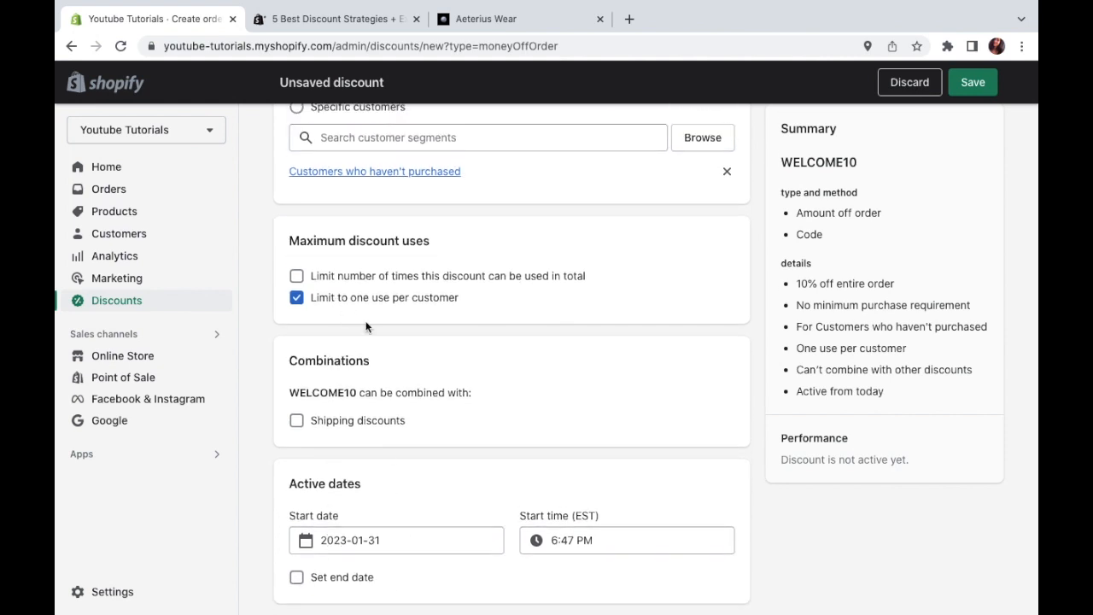
scroll("down", 3)
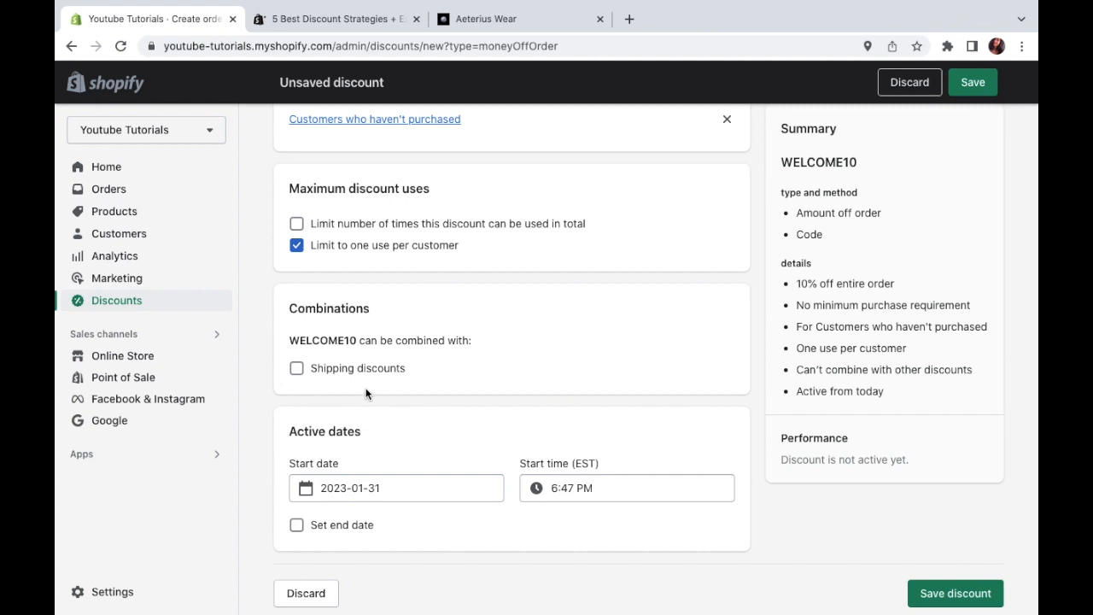
mouse_move(444, 370)
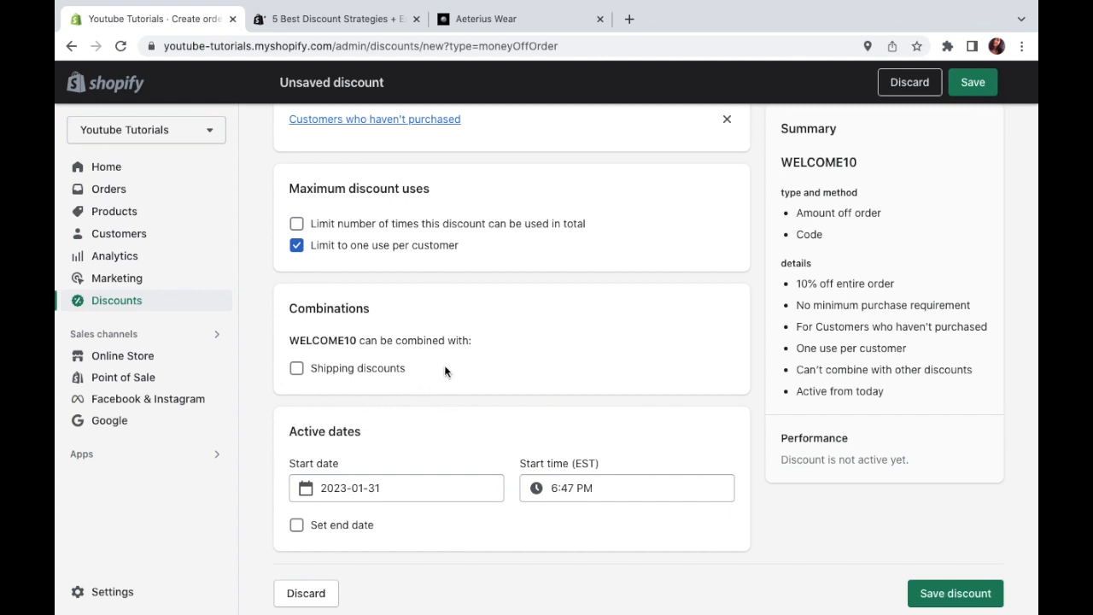
mouse_move(383, 370)
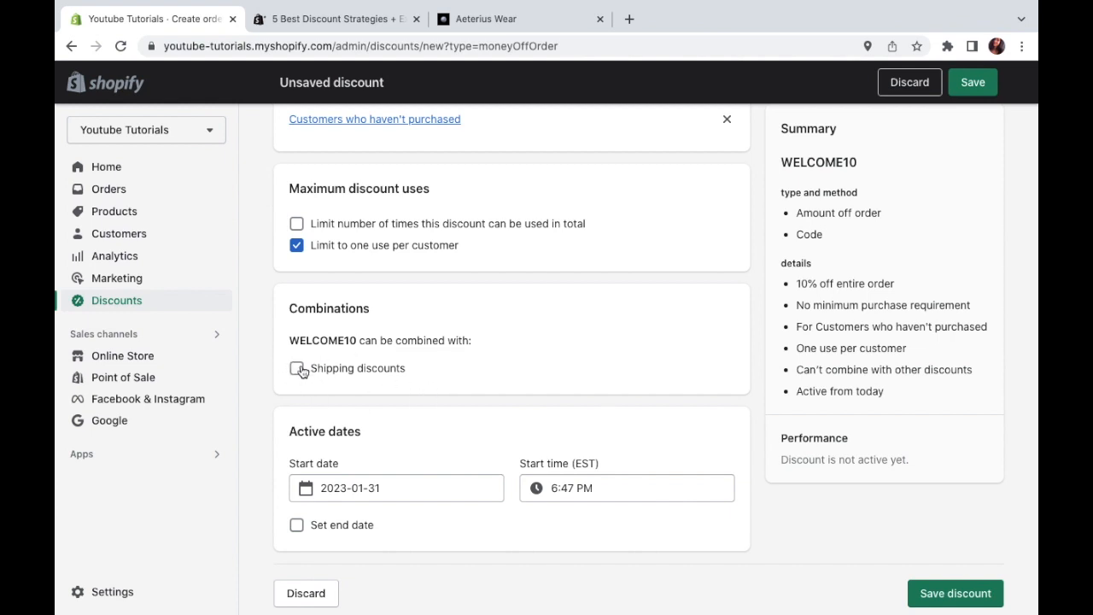
mouse_move(299, 393)
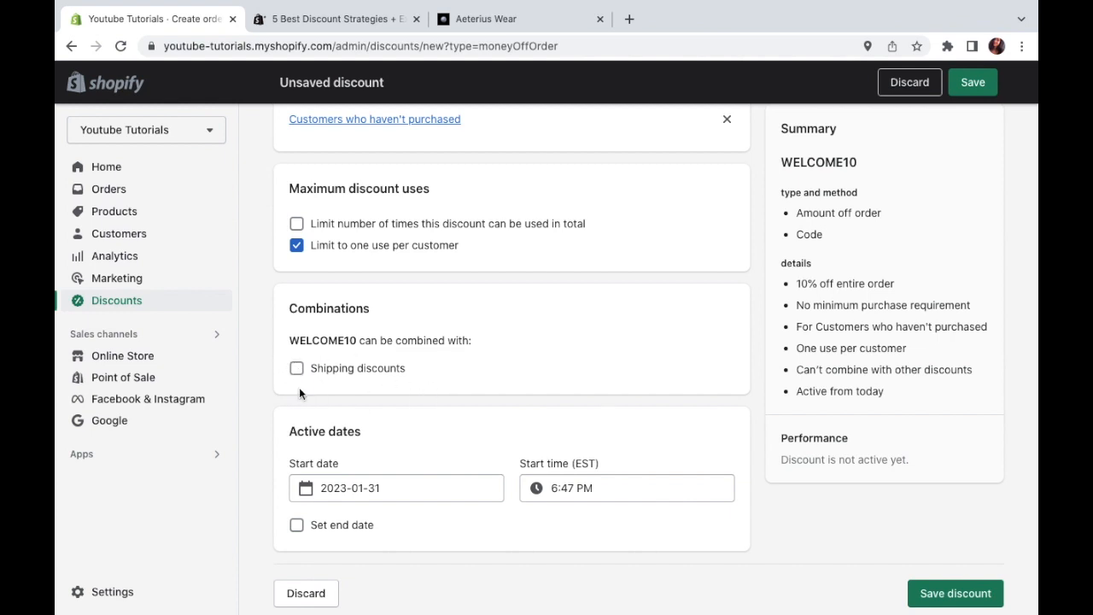
mouse_move(275, 359)
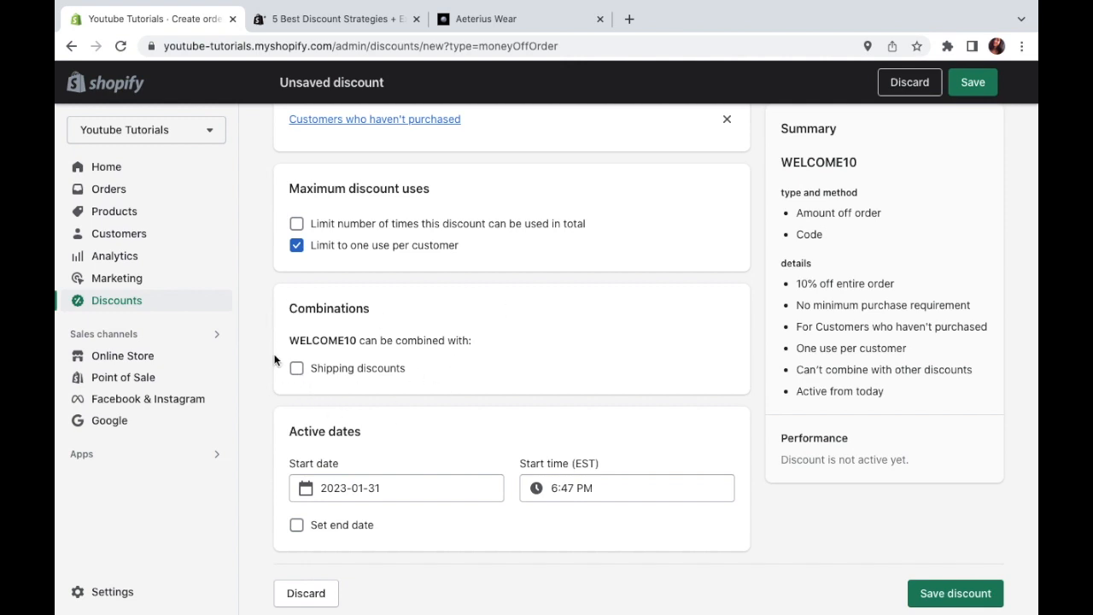
mouse_move(294, 304)
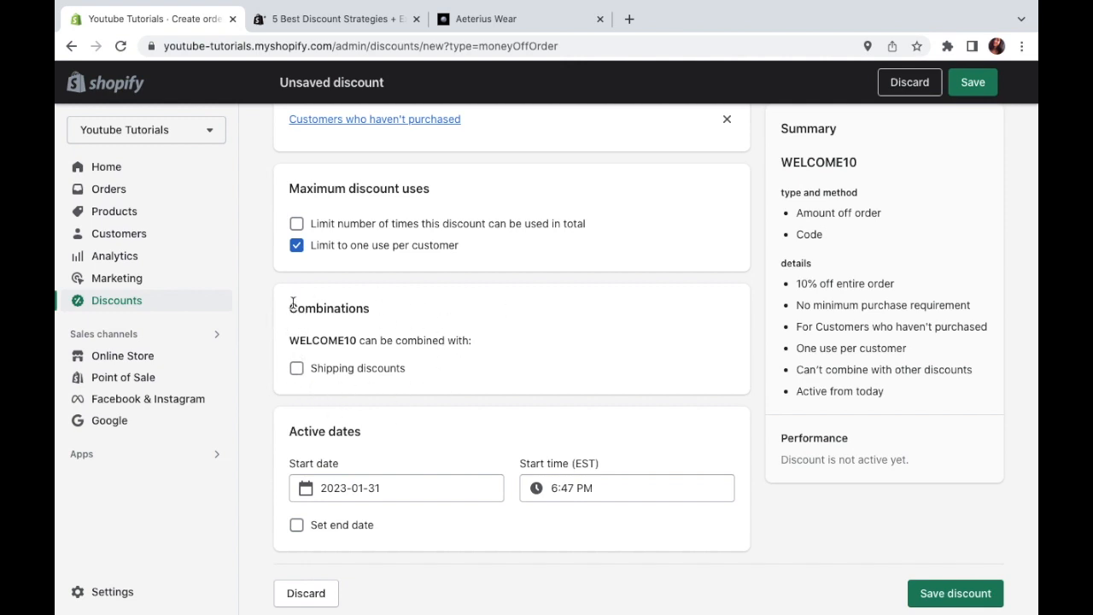
mouse_move(398, 318)
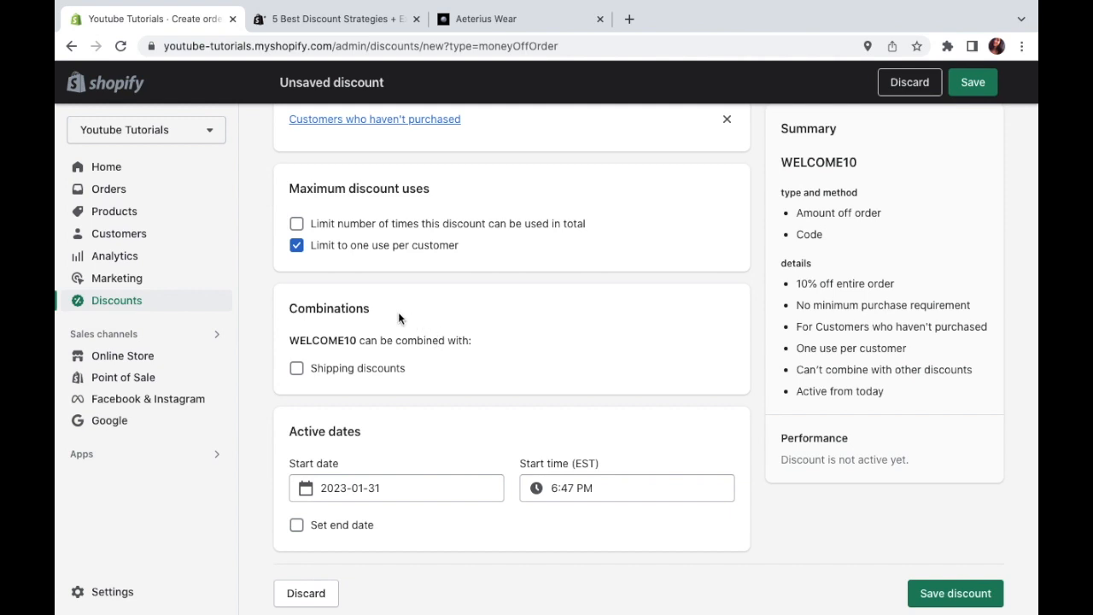
mouse_move(396, 376)
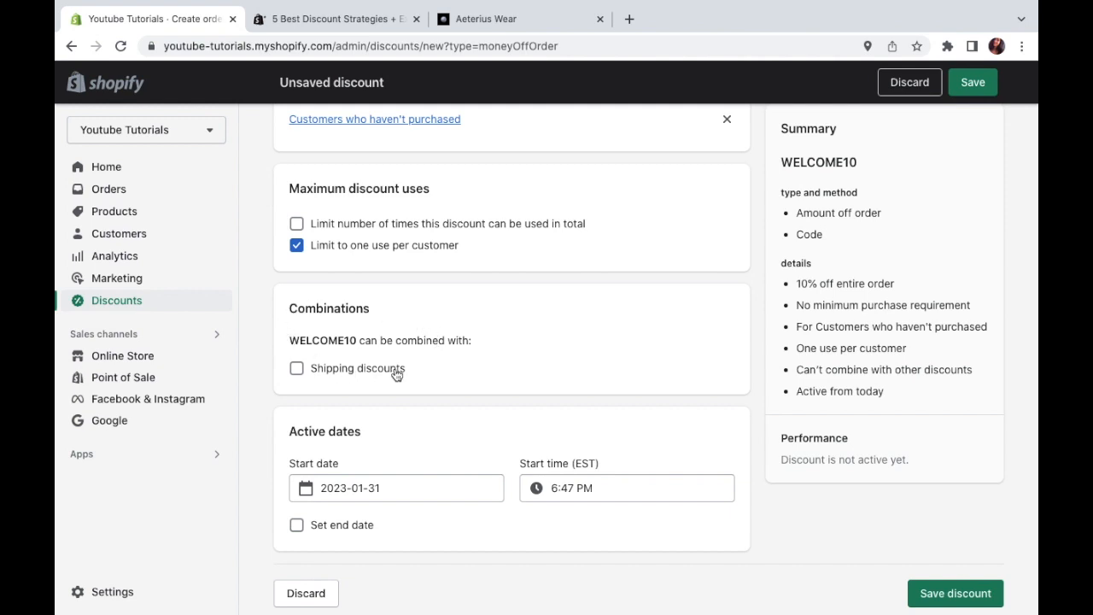
Set the start time to 7:00 PM on 2023-01-31 and toggle the end date on and back off.
scroll("down", 3)
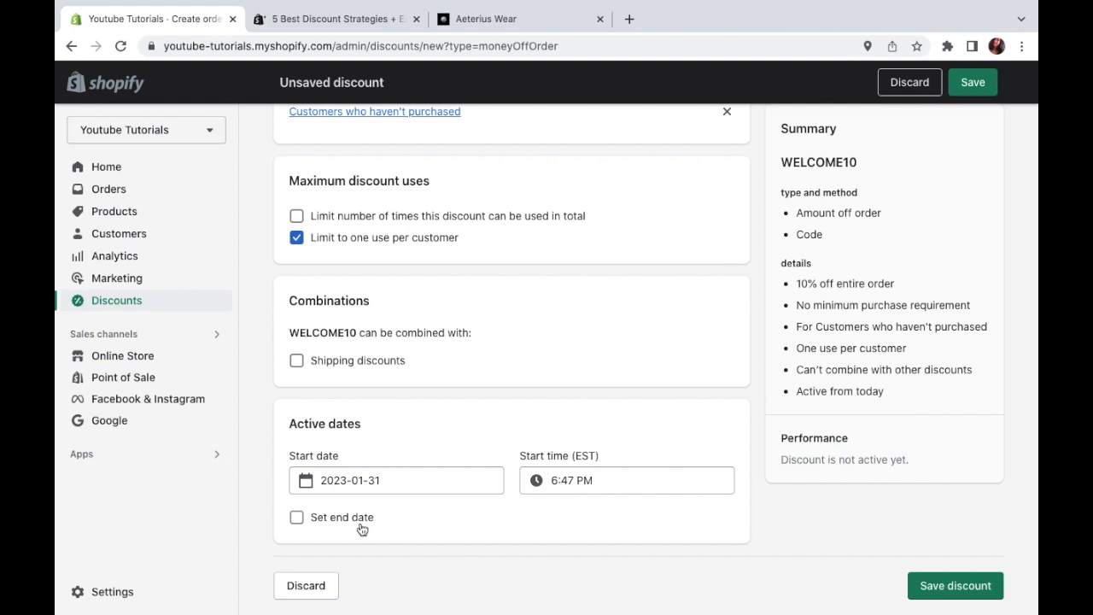
left_click(396, 480)
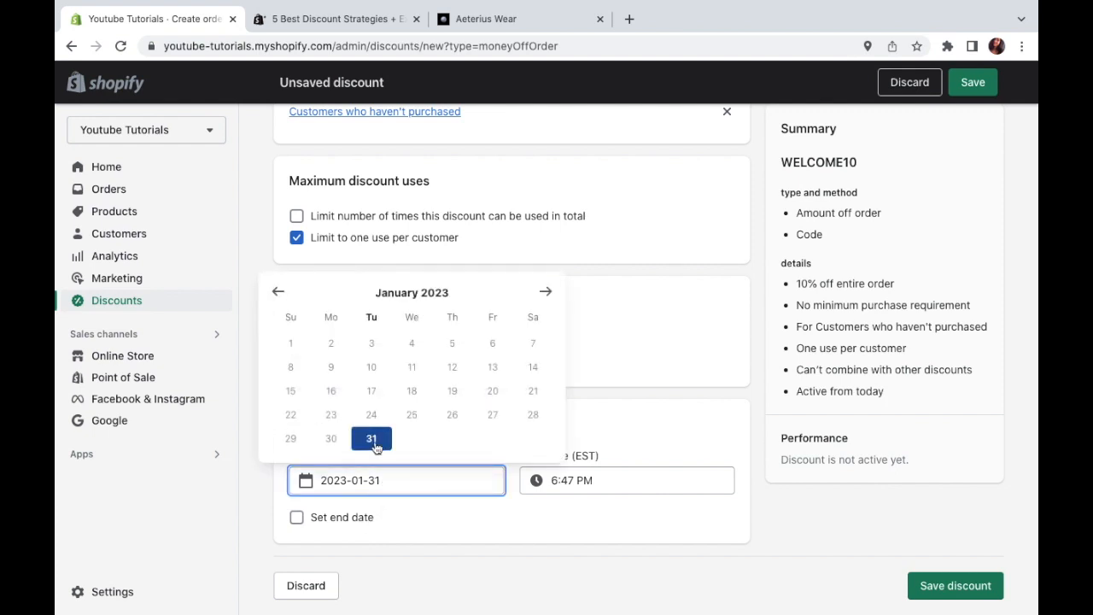
left_click(627, 480)
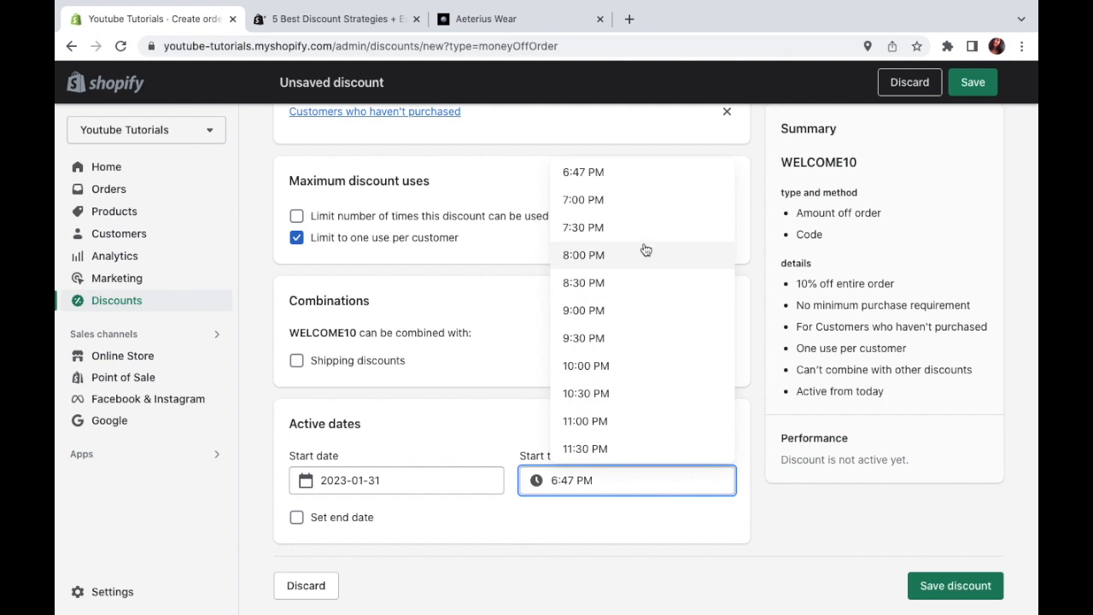
left_click(584, 198)
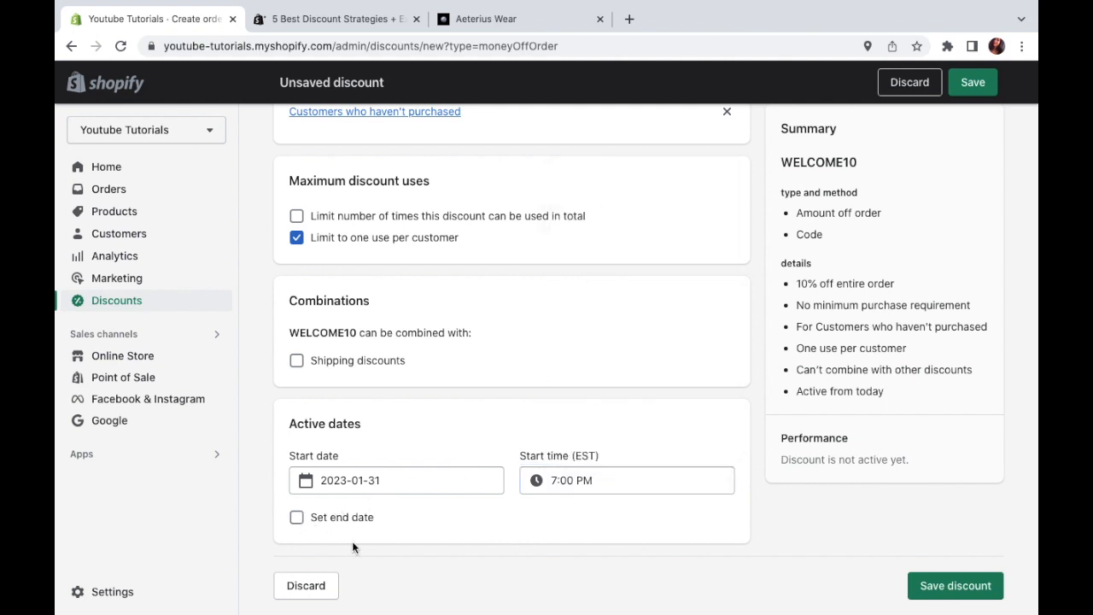
mouse_move(297, 517)
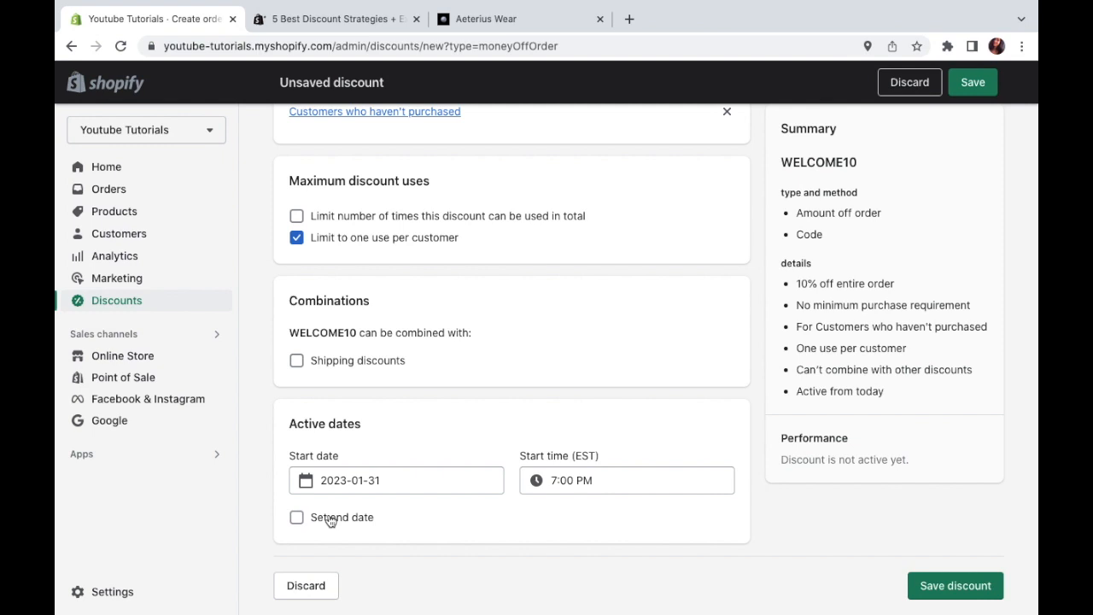
left_click(297, 516)
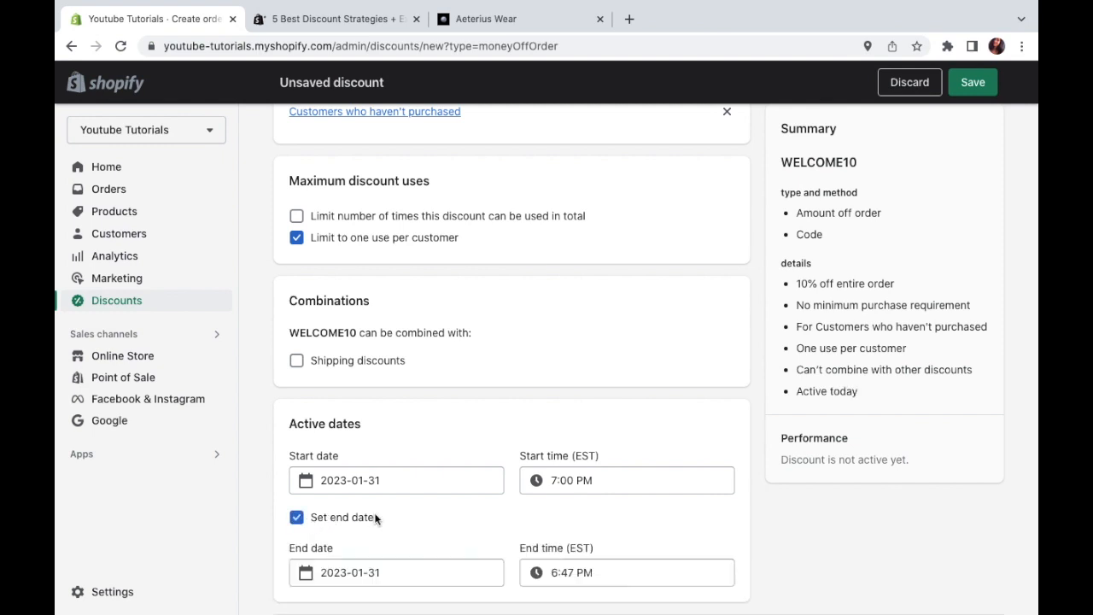
scroll("down", 3)
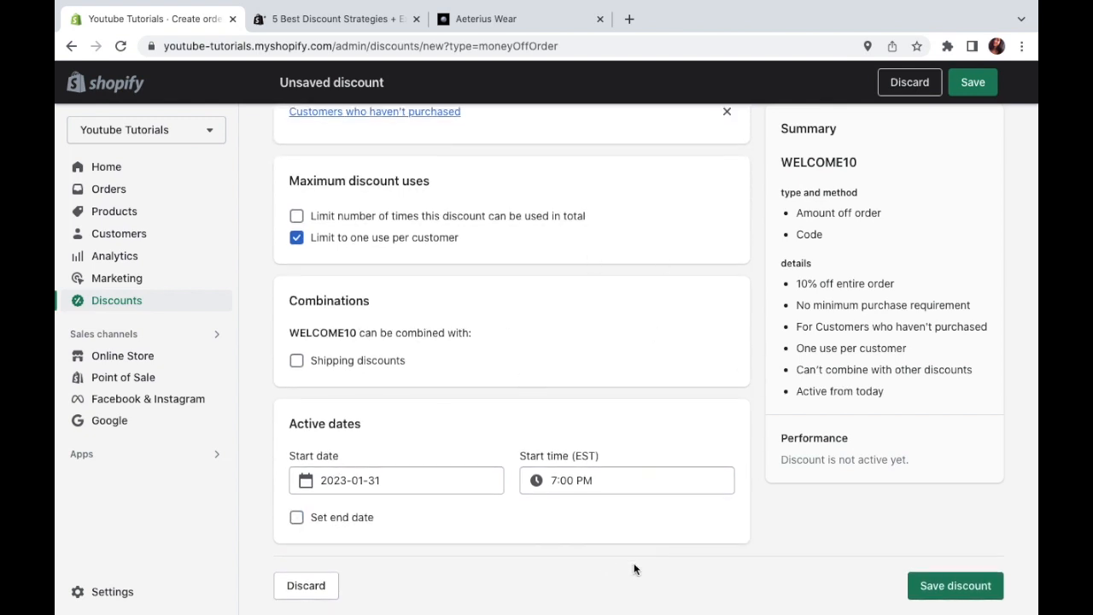
mouse_move(642, 570)
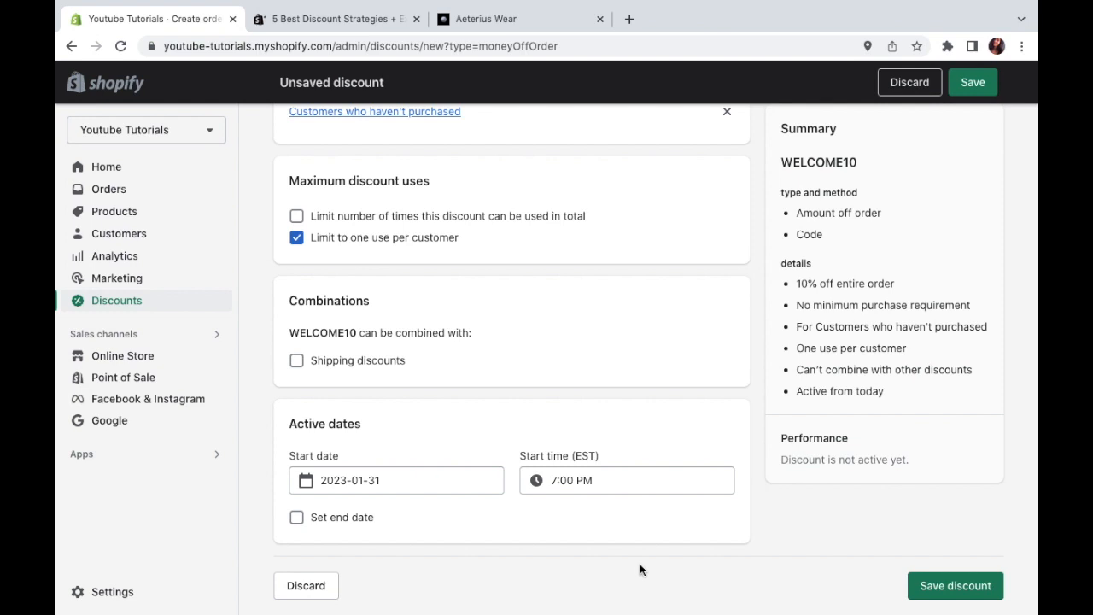
mouse_move(921, 284)
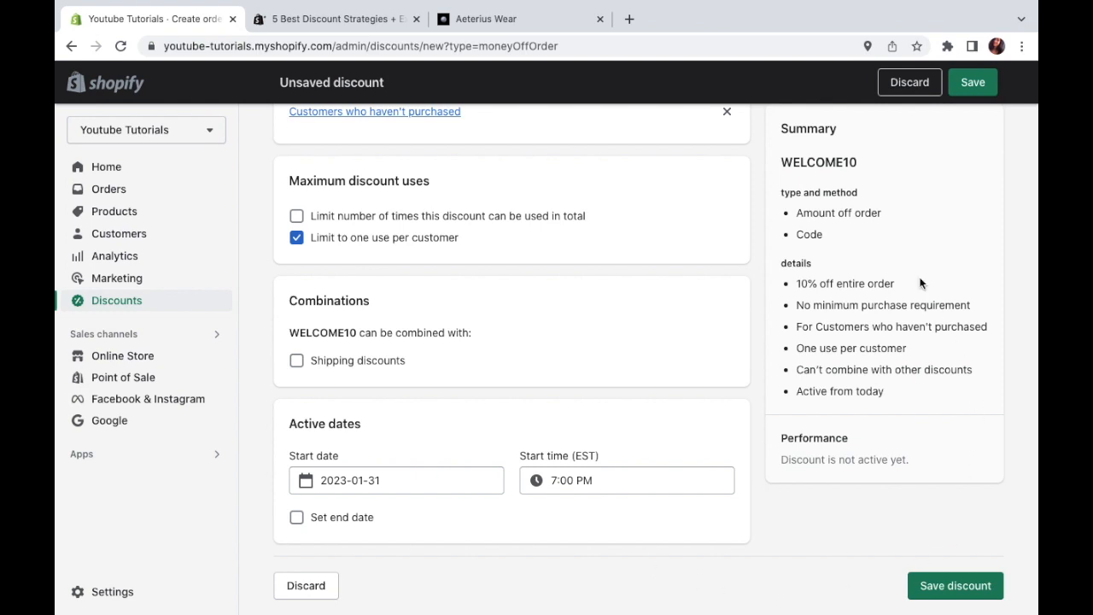
mouse_move(861, 475)
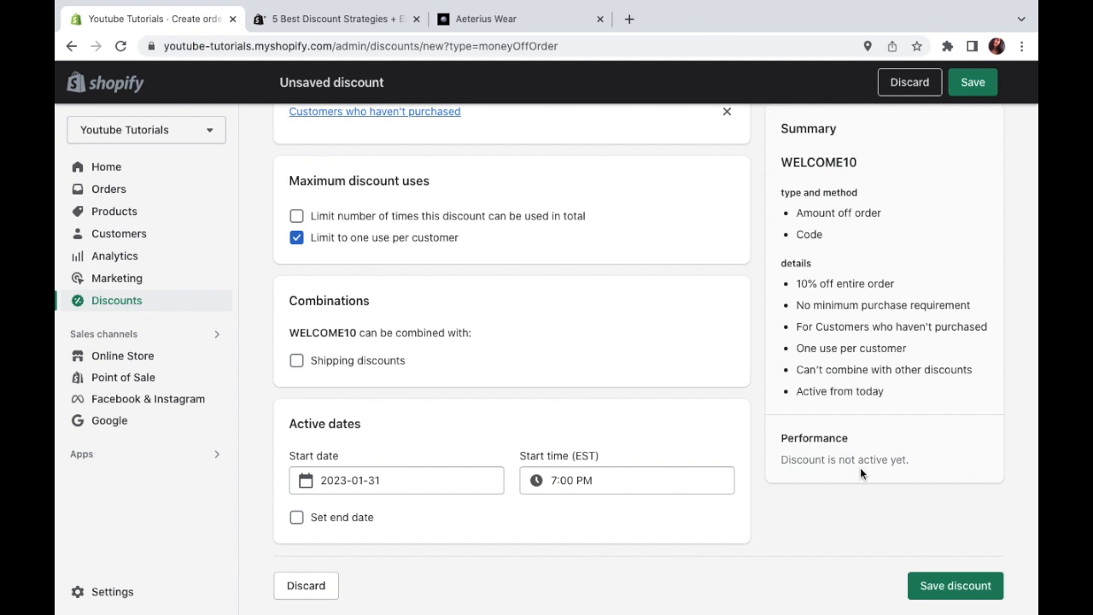
mouse_move(801, 455)
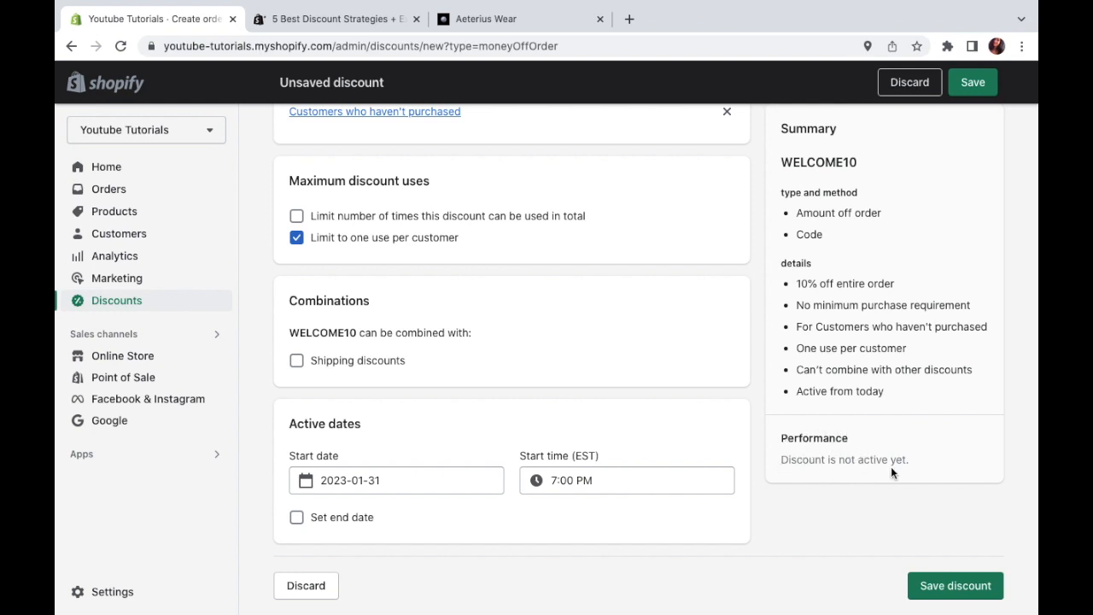
mouse_move(908, 475)
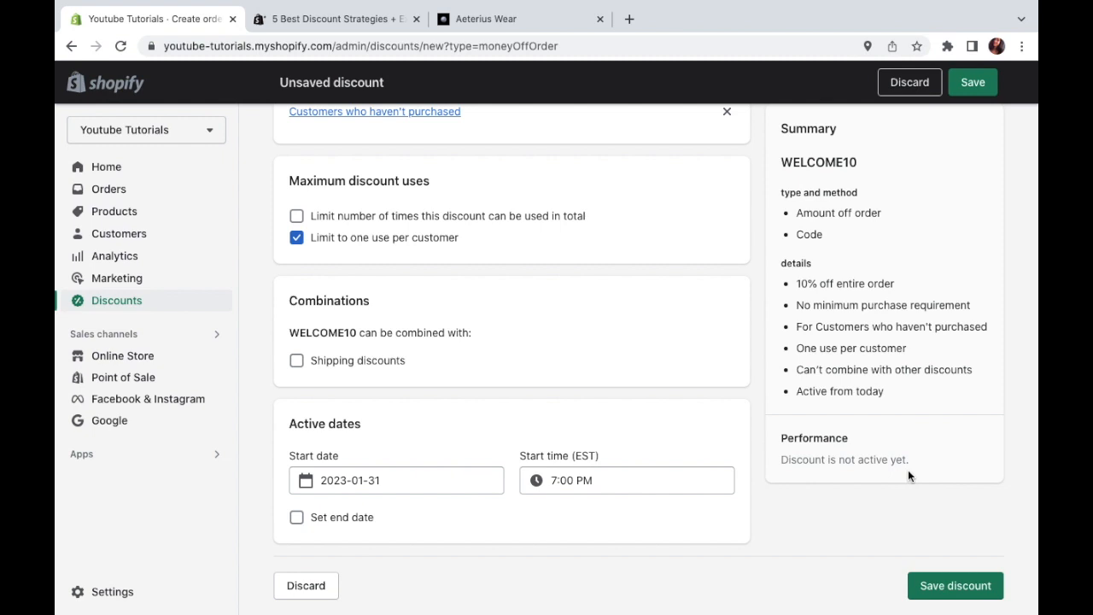
Save the WELCOME10 discount so it appears as scheduled with 10% off the entire order.
left_click(954, 584)
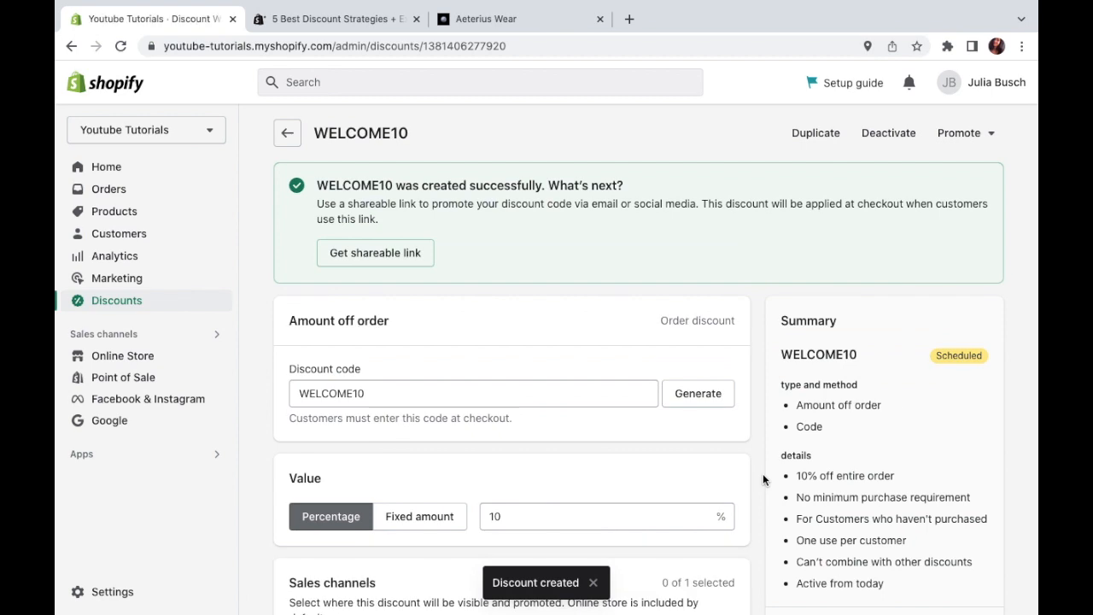
scroll("down", 3)
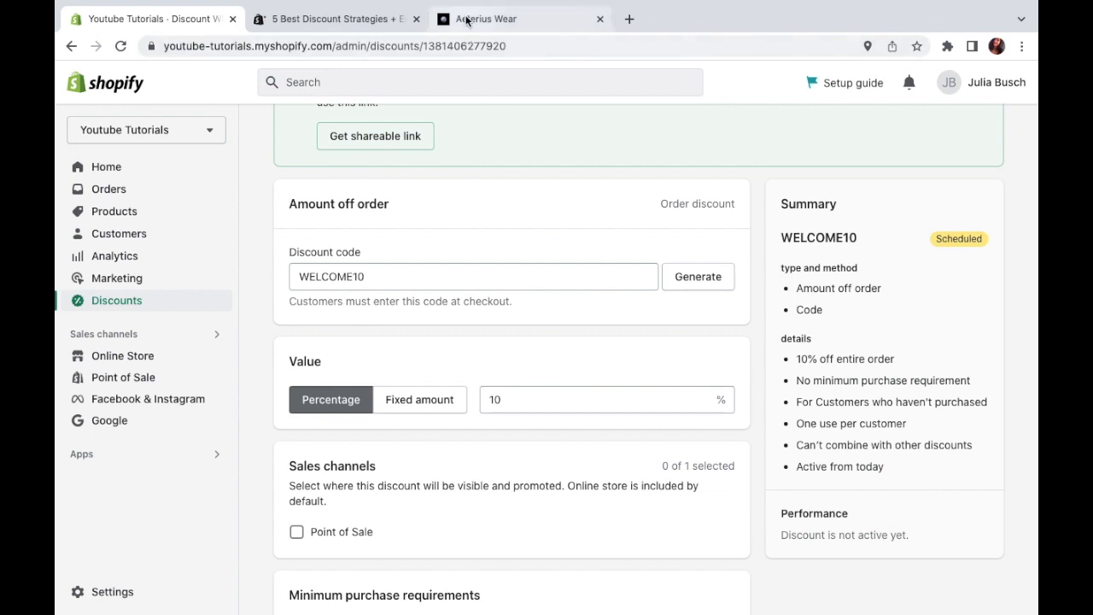
On the Aeterius Wear storefront, add the Cosmic Vision T-Shirt (black, small) to cart and go to checkout.
left_click(521, 18)
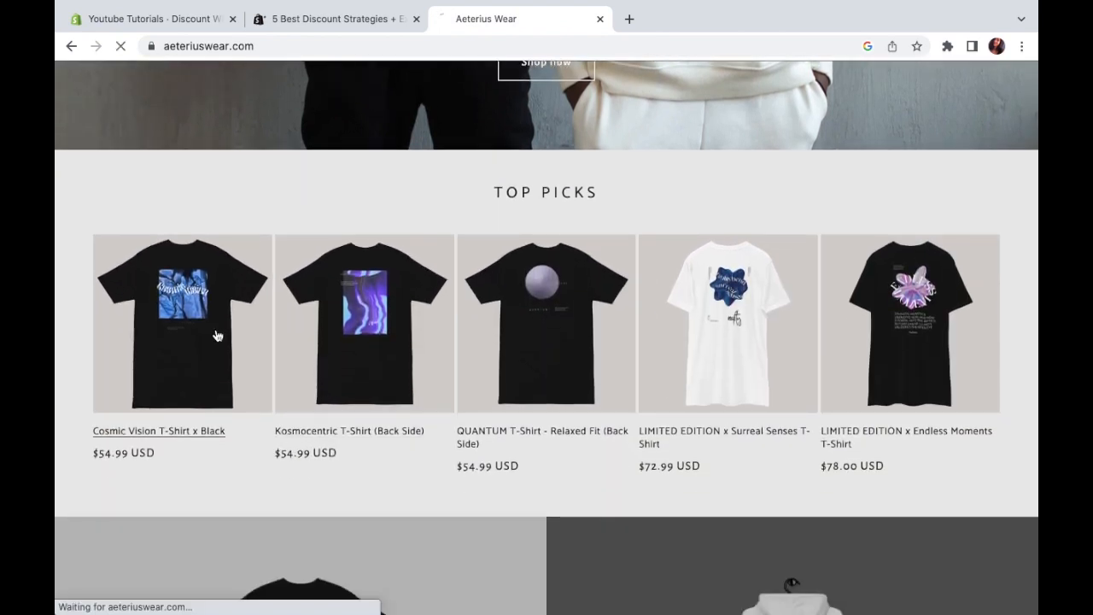
left_click(181, 323)
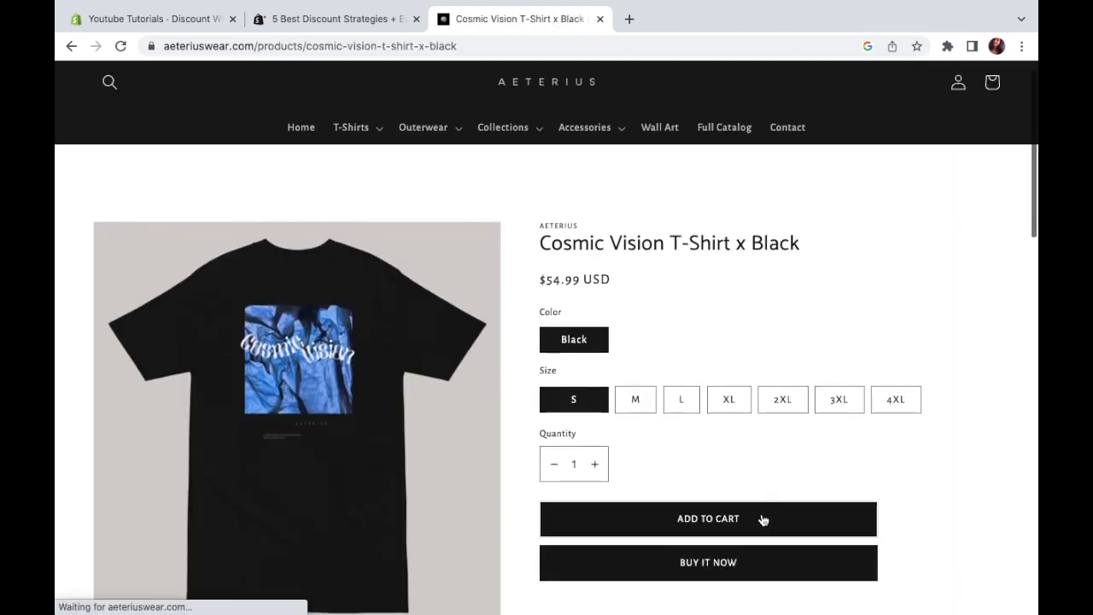
left_click(707, 519)
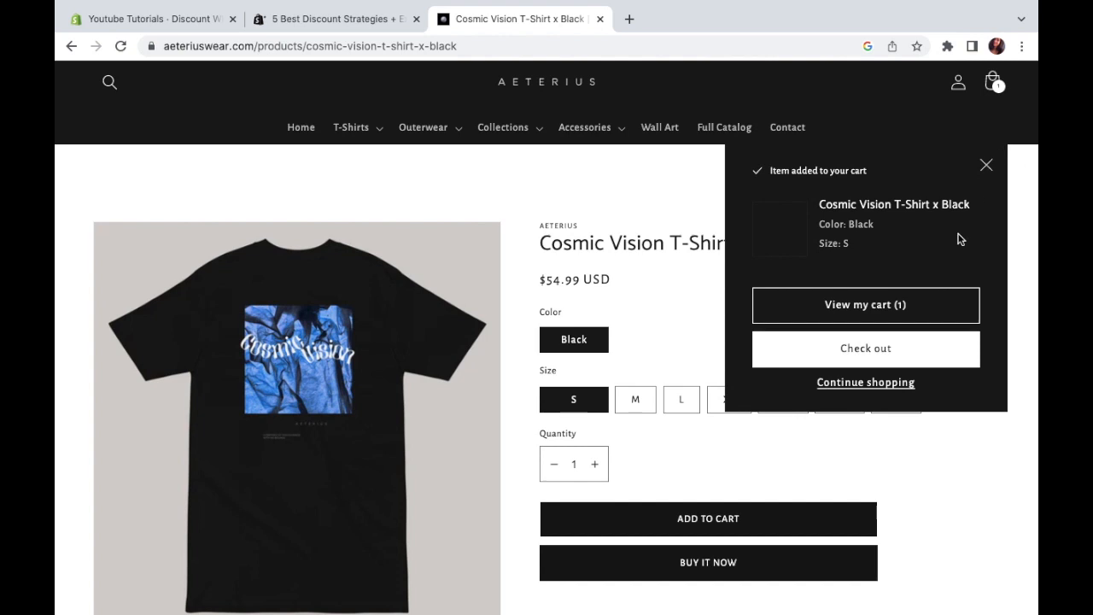
left_click(865, 348)
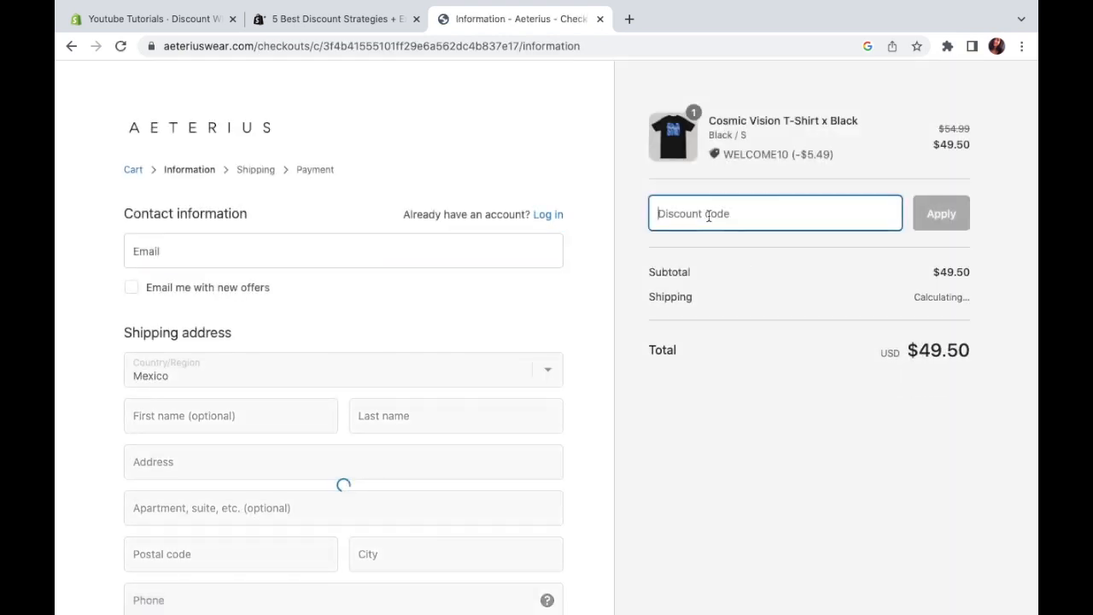
Apply the WELCOME10 code at checkout, lowering the total from $54.99 to $49.50.
type("WELCOME1")
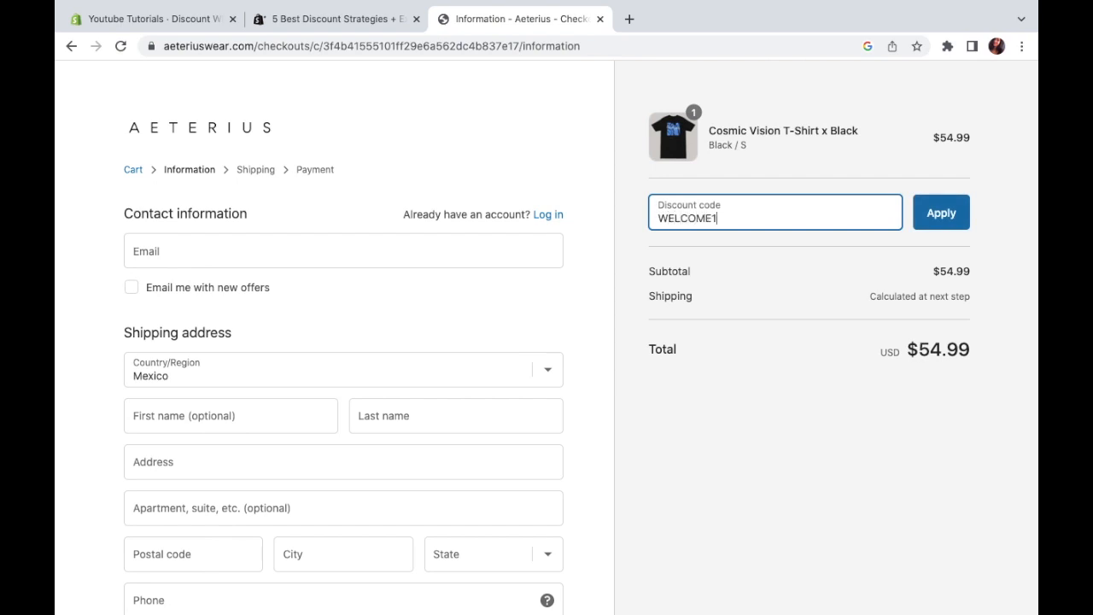
left_click(942, 212)
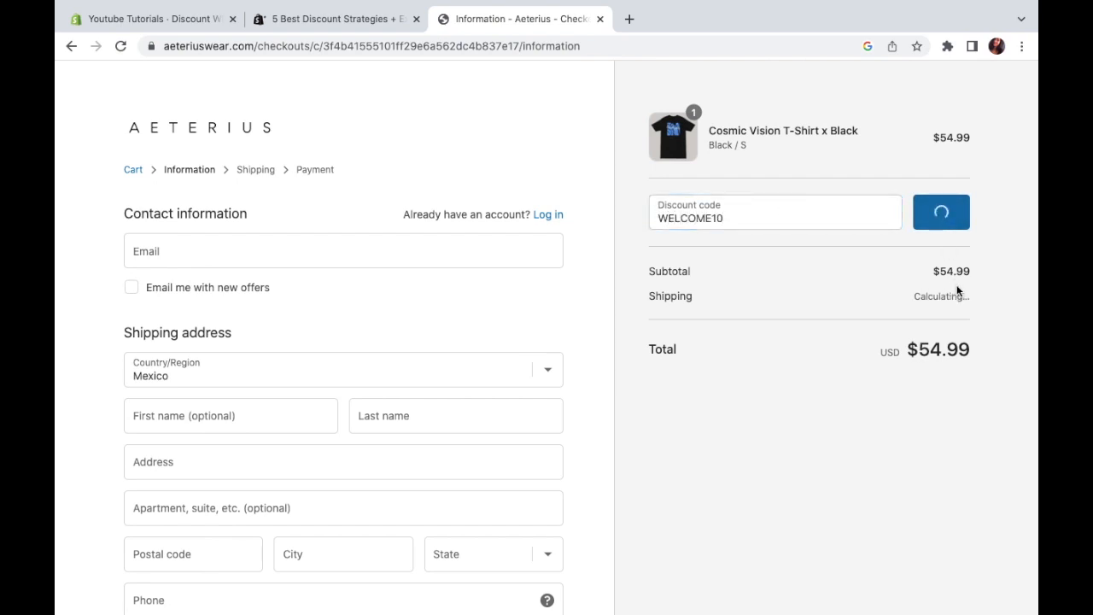
left_click(941, 212)
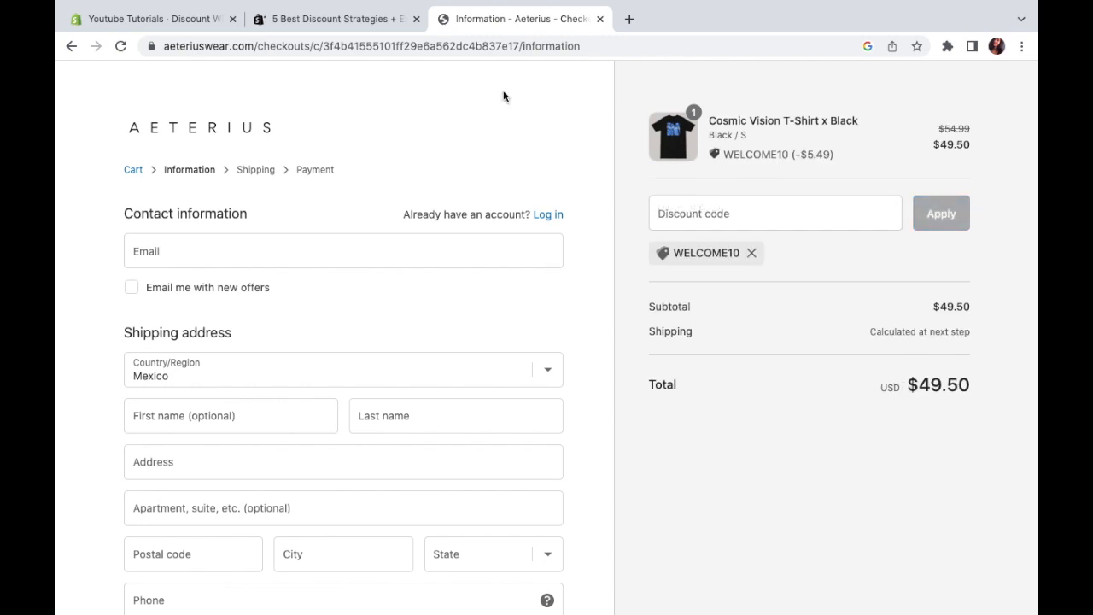